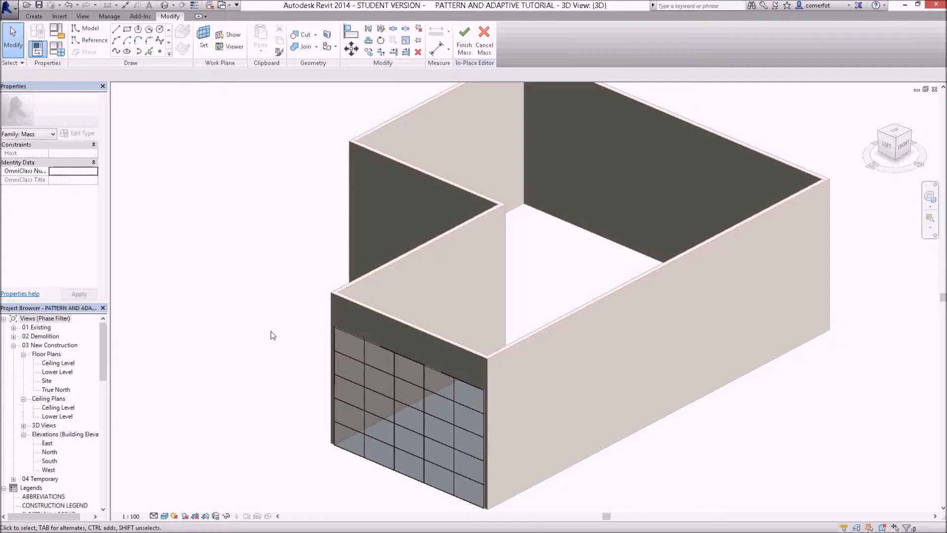
mouse_move(370, 475)
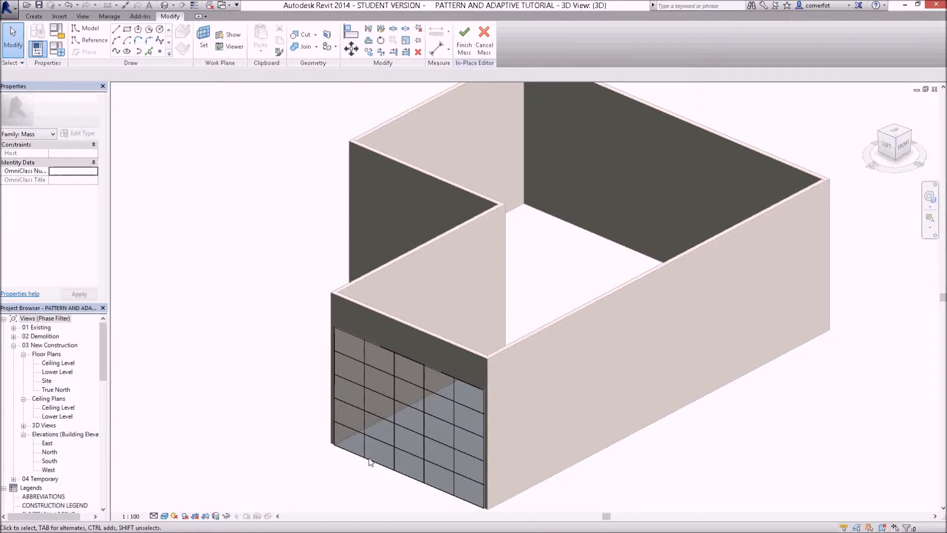
mouse_move(235, 292)
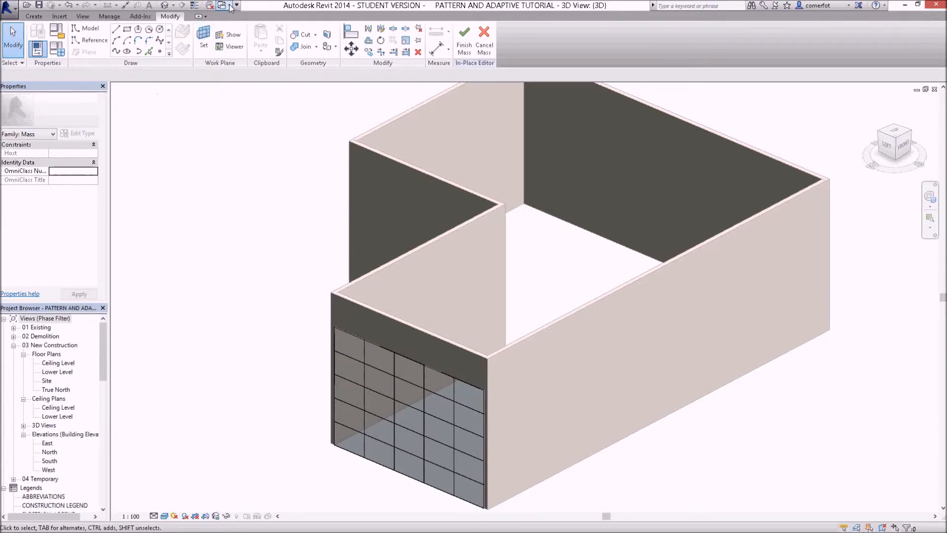
Check open windows and the Application menu, then scroll the Project Browser to Curtain Panels.
left_click(235, 6)
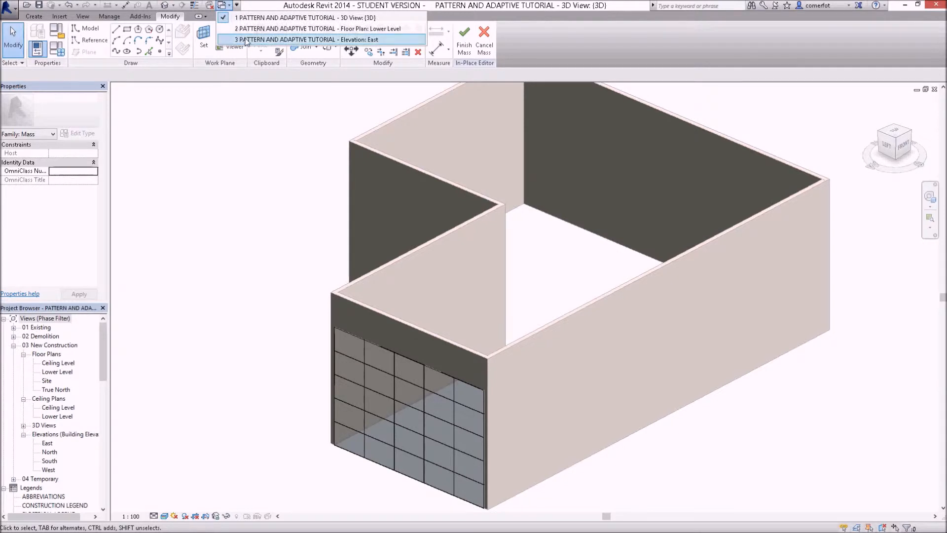
mouse_move(254, 45)
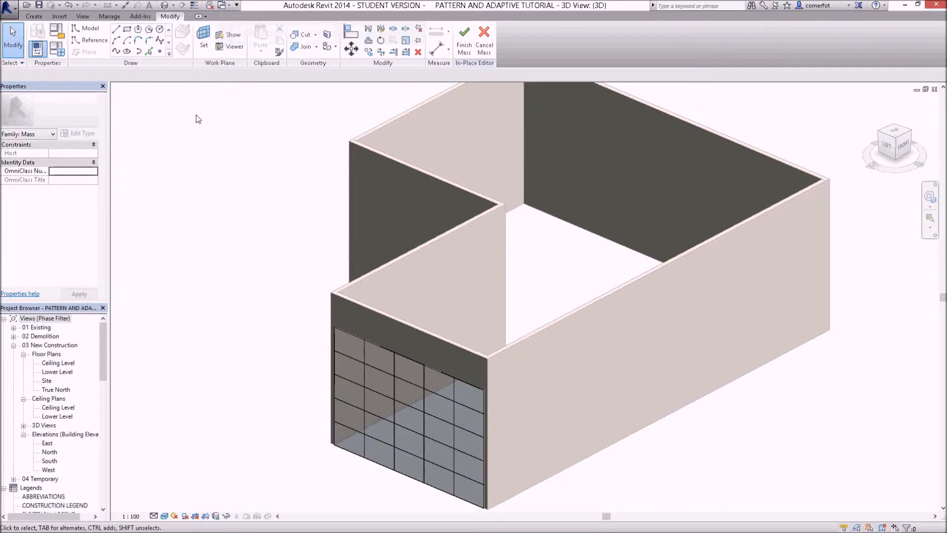
left_click(14, 8)
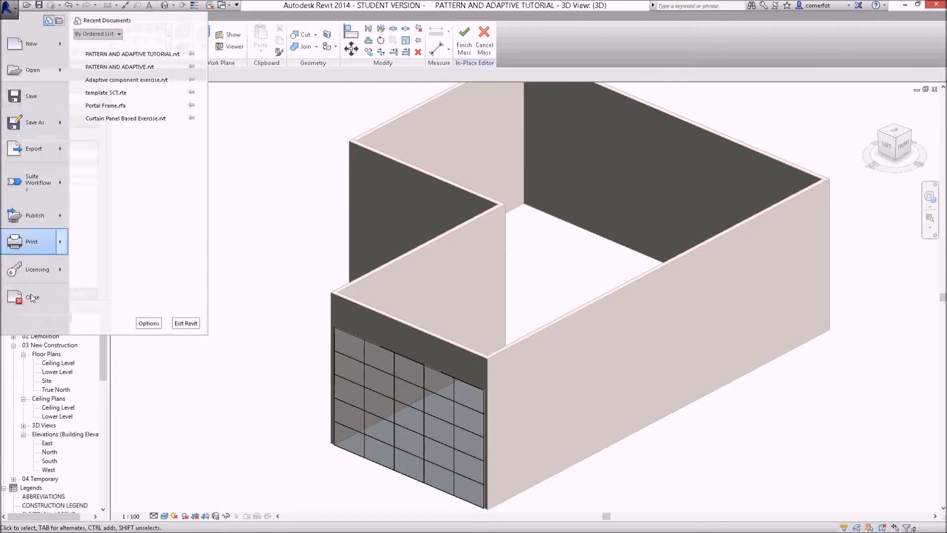
mouse_move(32, 298)
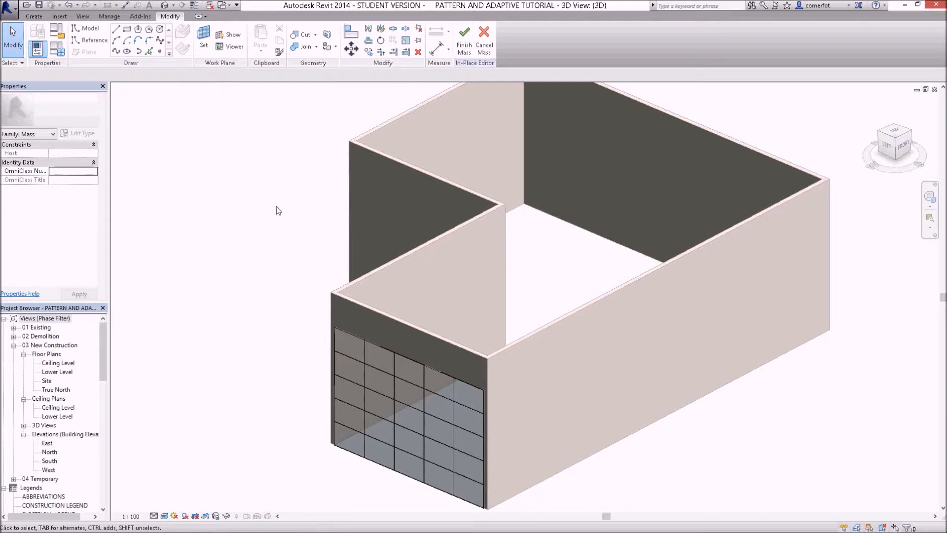
mouse_move(116, 346)
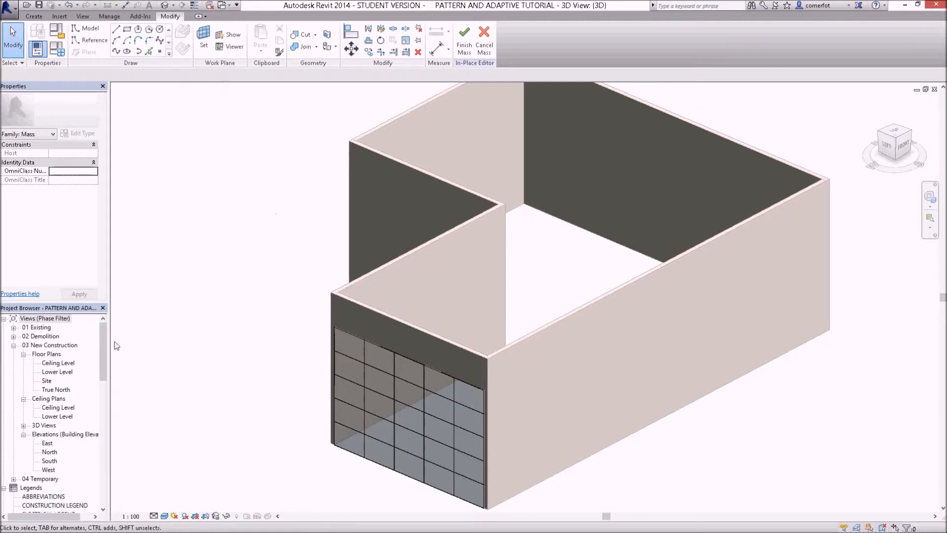
scroll("down", 3)
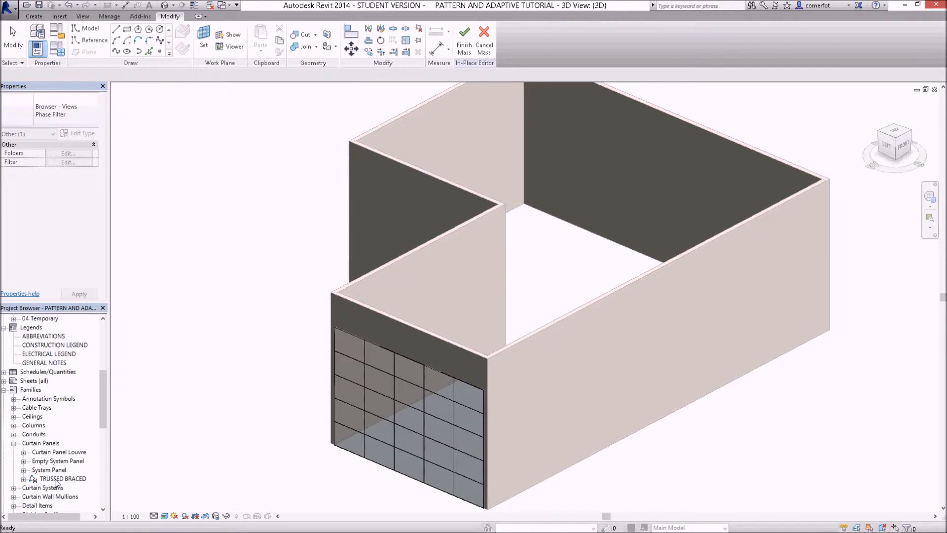
mouse_move(176, 388)
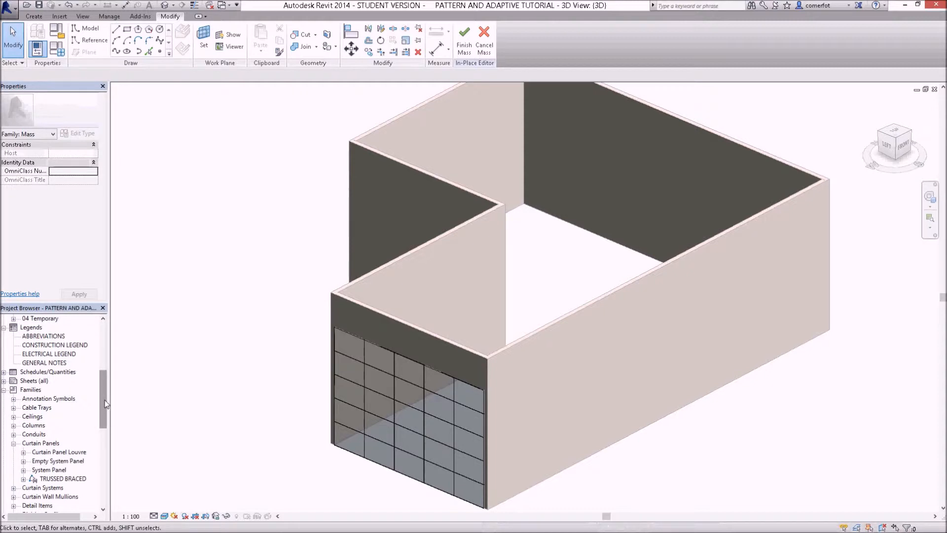
mouse_move(25, 318)
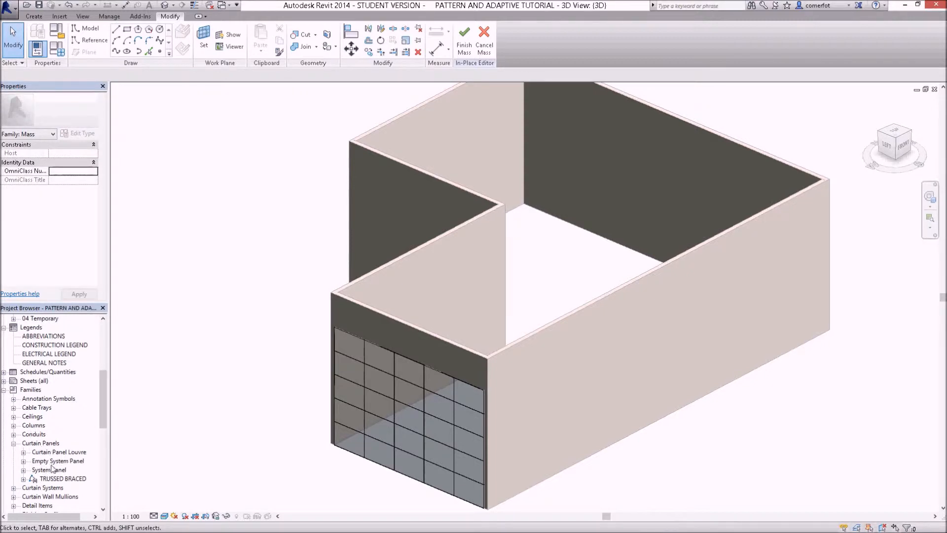
Select TRUSSED BRACED in the Project Browser and bring up its Edit option.
left_click(59, 478)
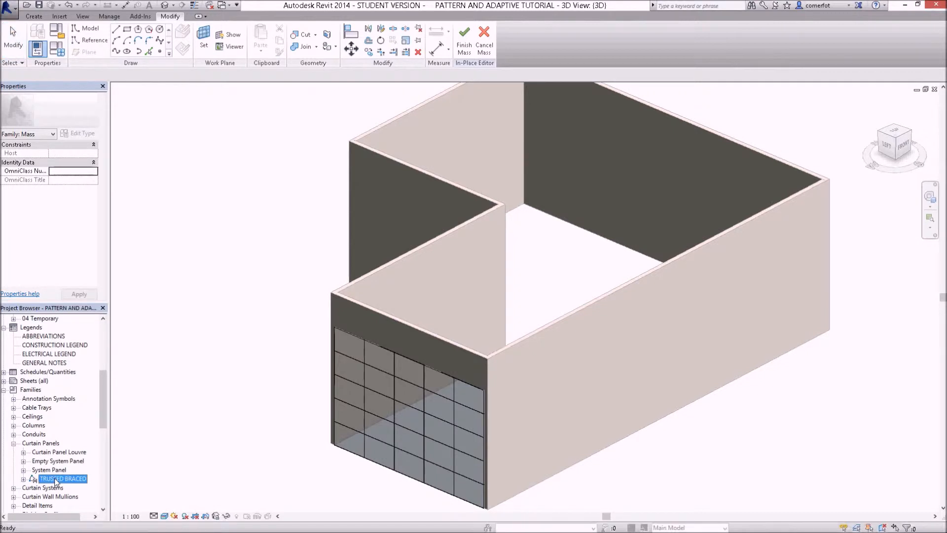
right_click(55, 479)
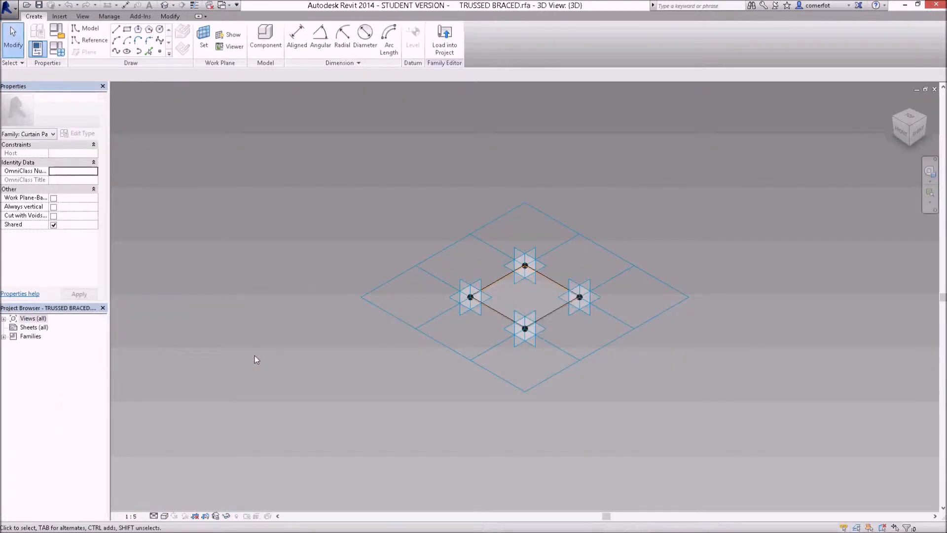
mouse_move(482, 13)
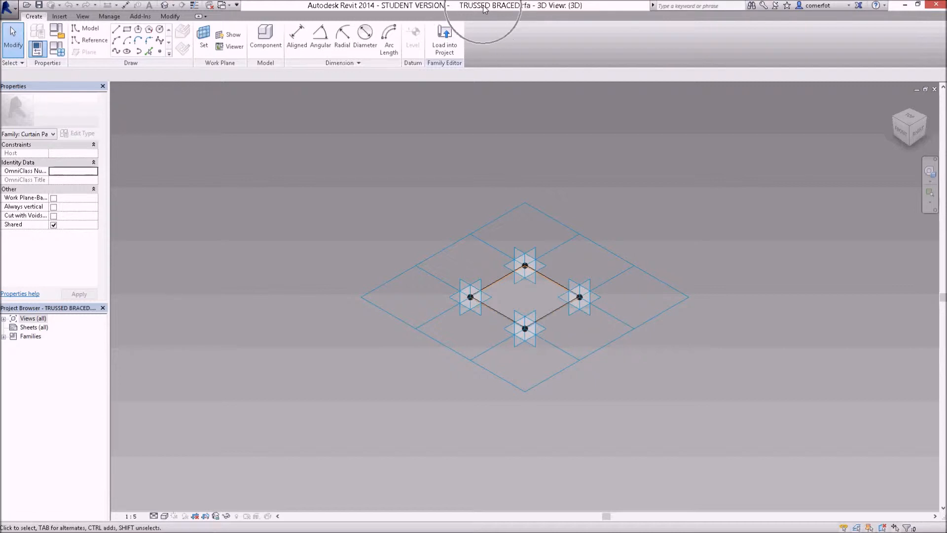
mouse_move(498, 188)
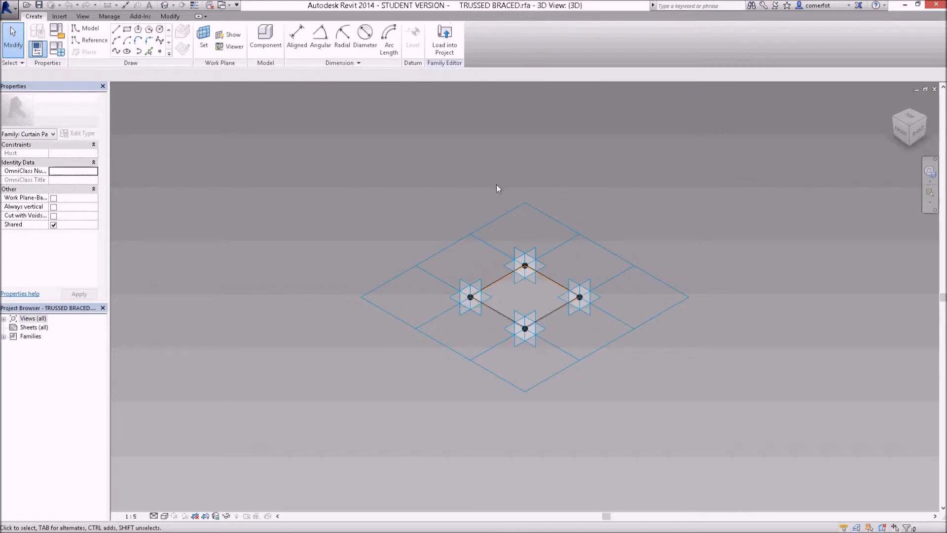
mouse_move(625, 263)
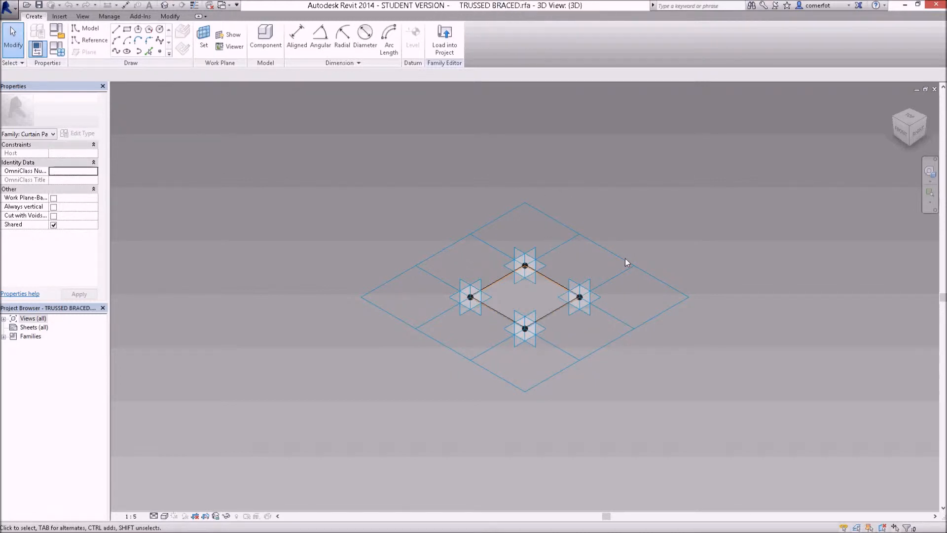
mouse_move(592, 148)
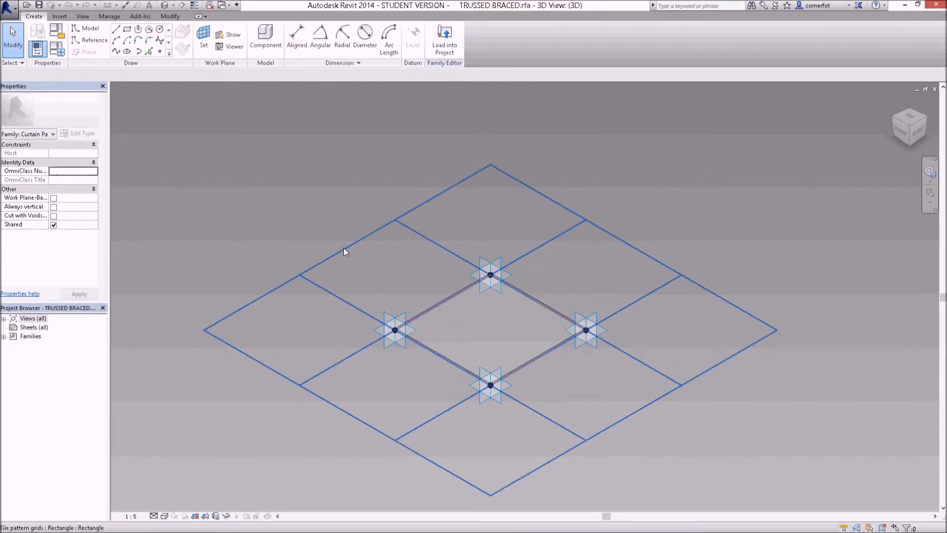
left_click(489, 329)
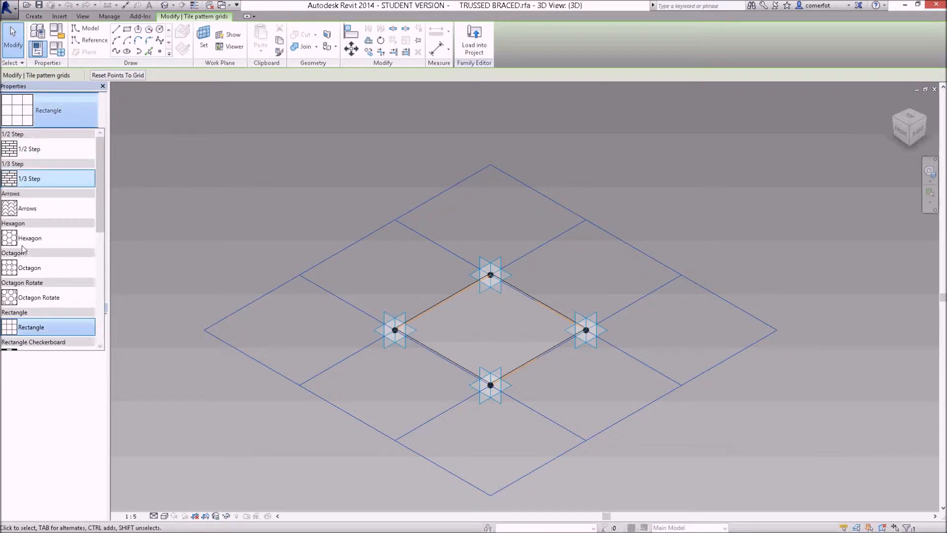
mouse_move(26, 267)
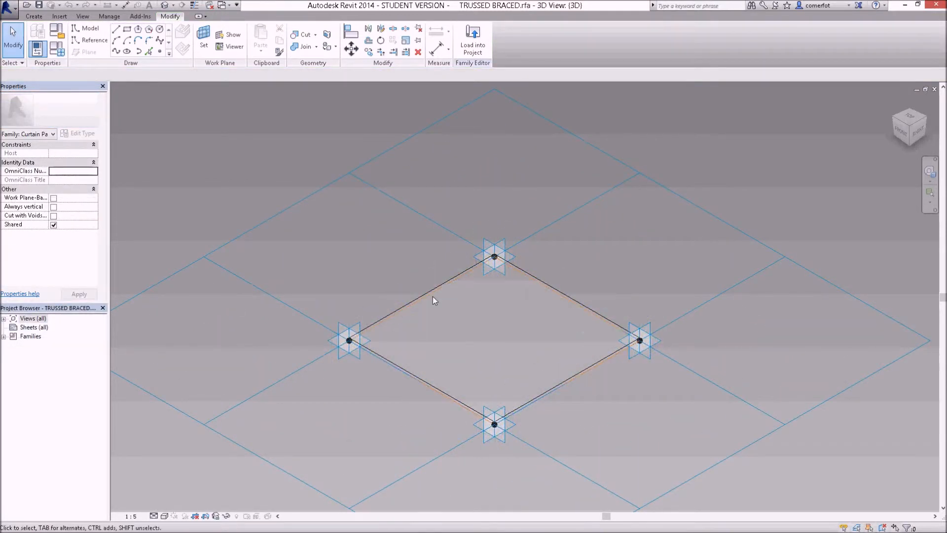
mouse_move(423, 298)
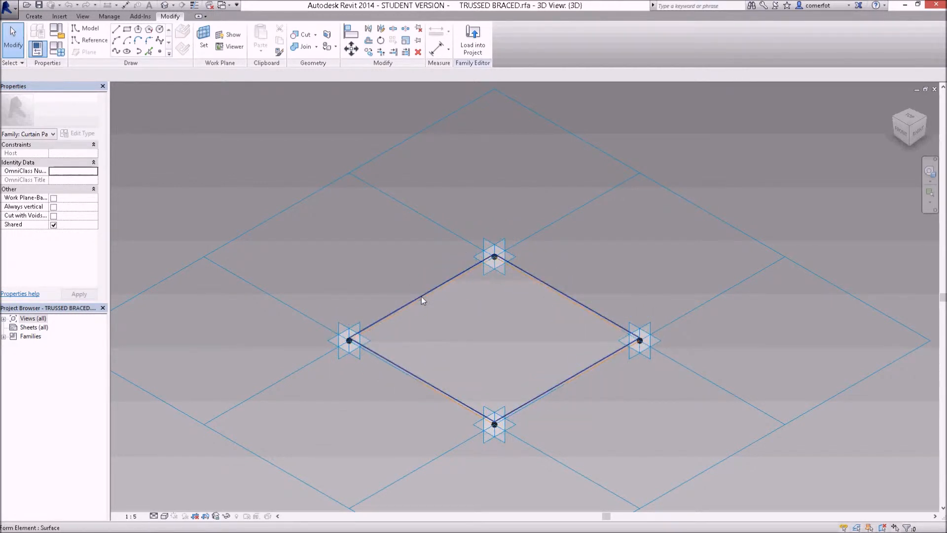
mouse_move(422, 300)
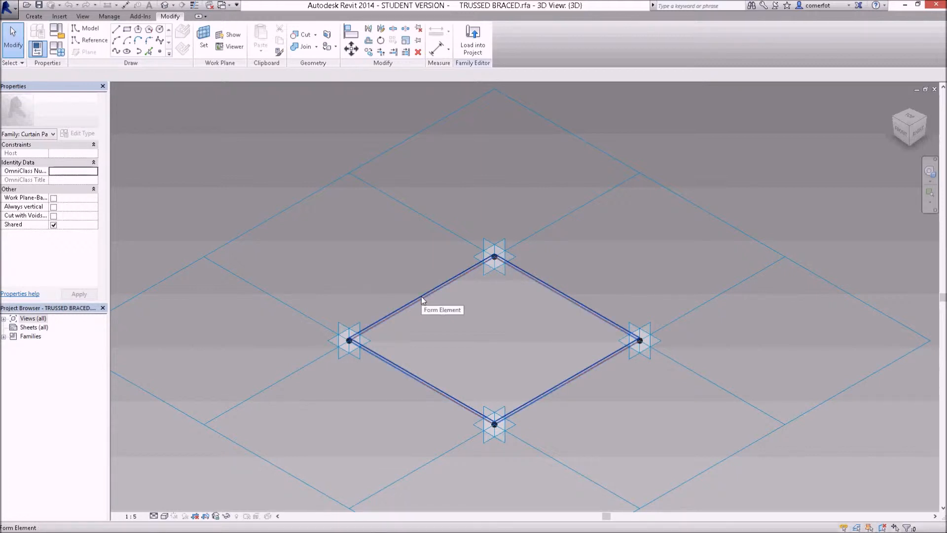
Temporarily hide the glass surface form with Hide Element from Temporary Hide/Isolate.
left_click(421, 300)
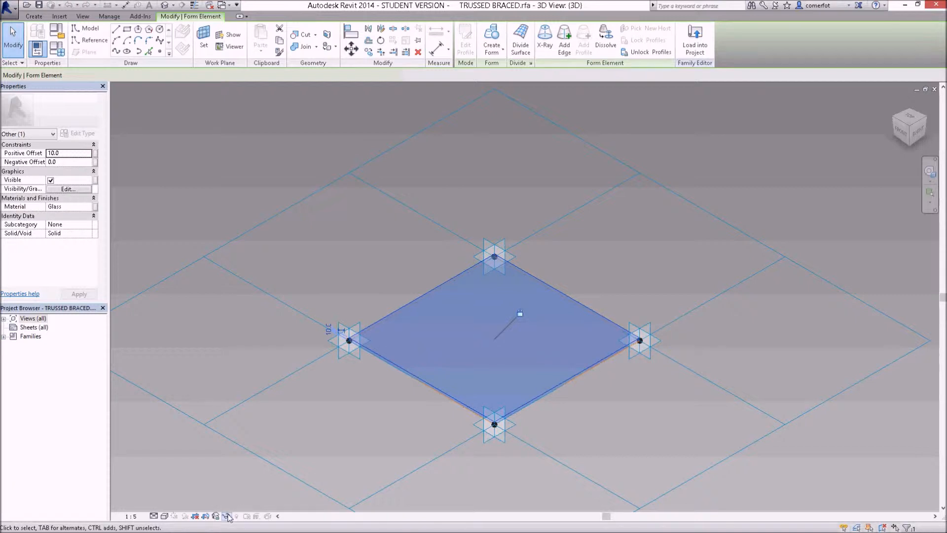
mouse_move(227, 515)
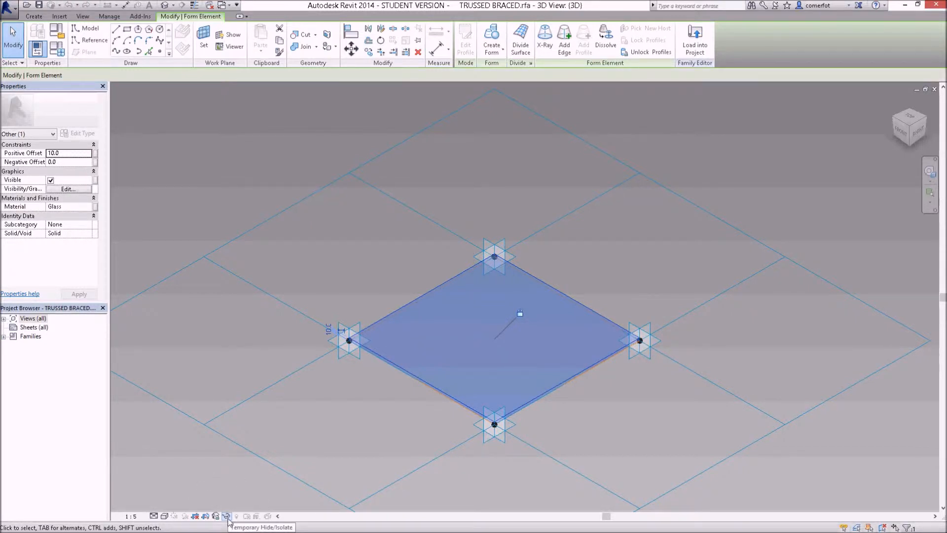
left_click(228, 516)
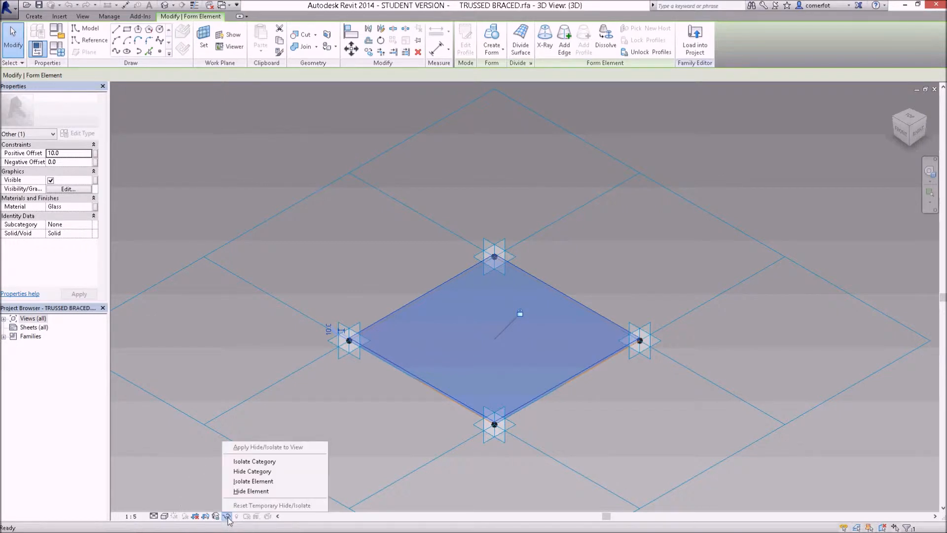
left_click(248, 491)
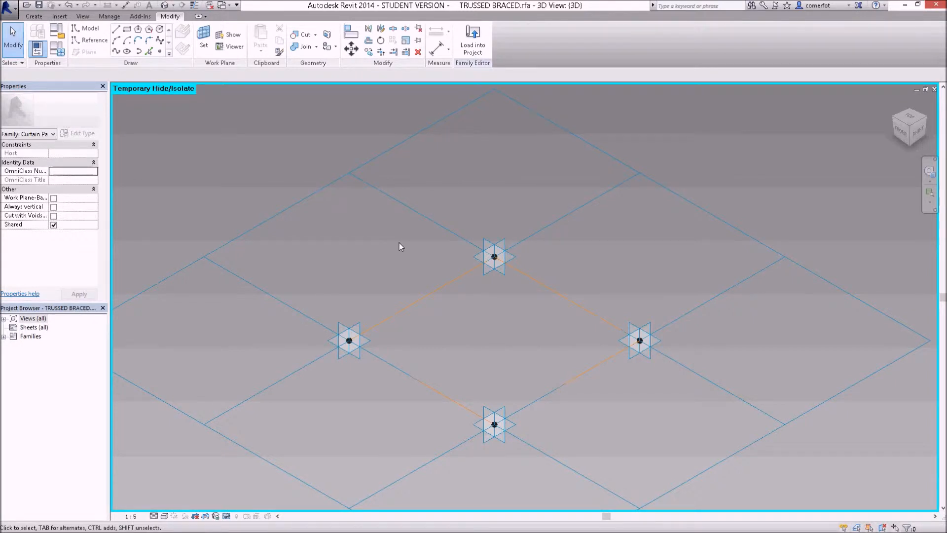
mouse_move(347, 230)
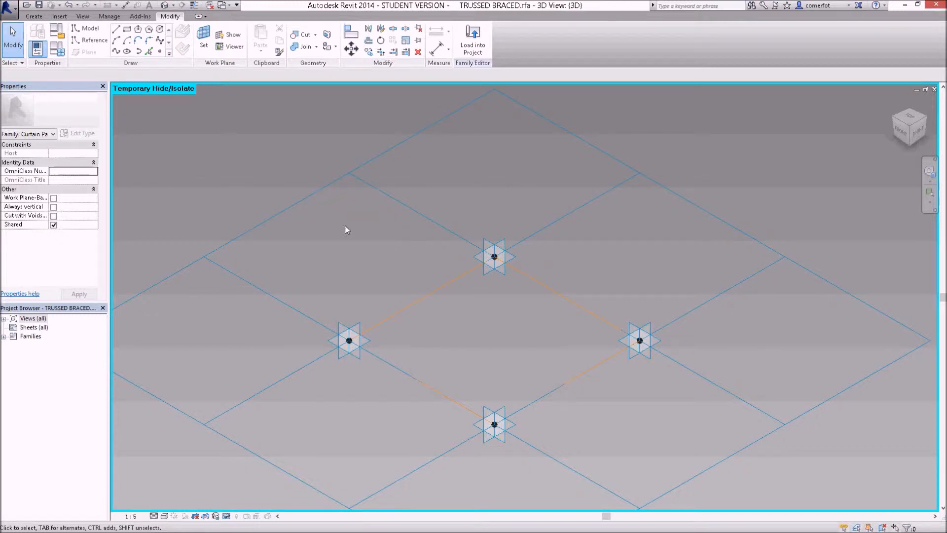
left_click(348, 340)
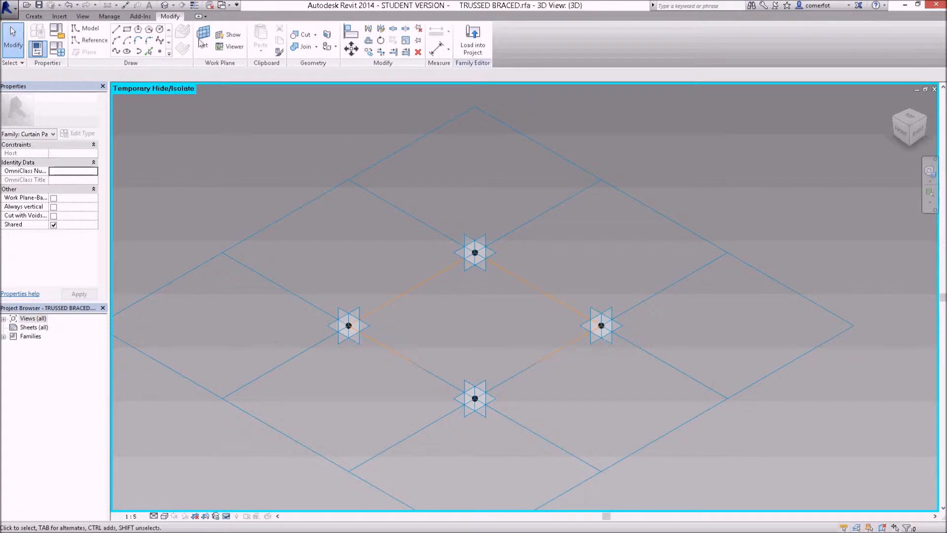
mouse_move(204, 35)
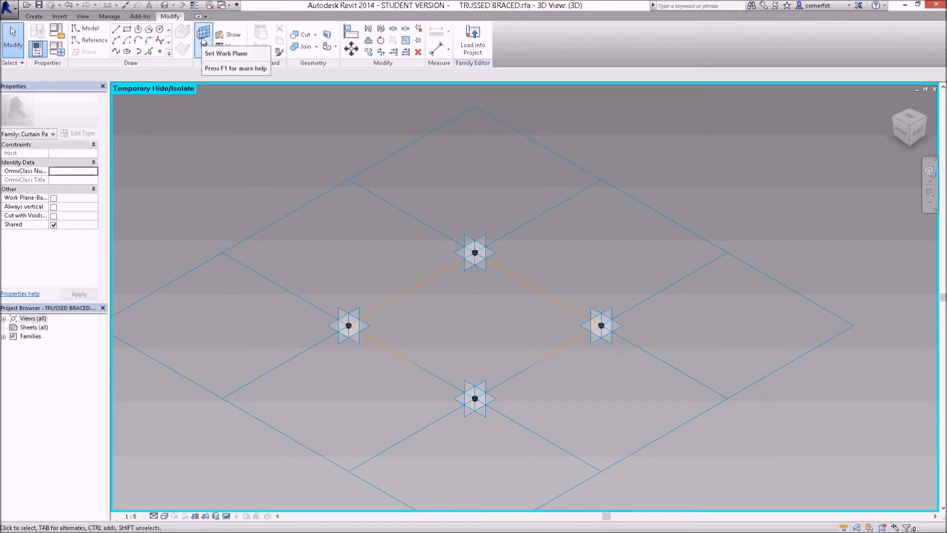
Start a 3D-snapped reference line at the left adaptive point.
left_click(203, 35)
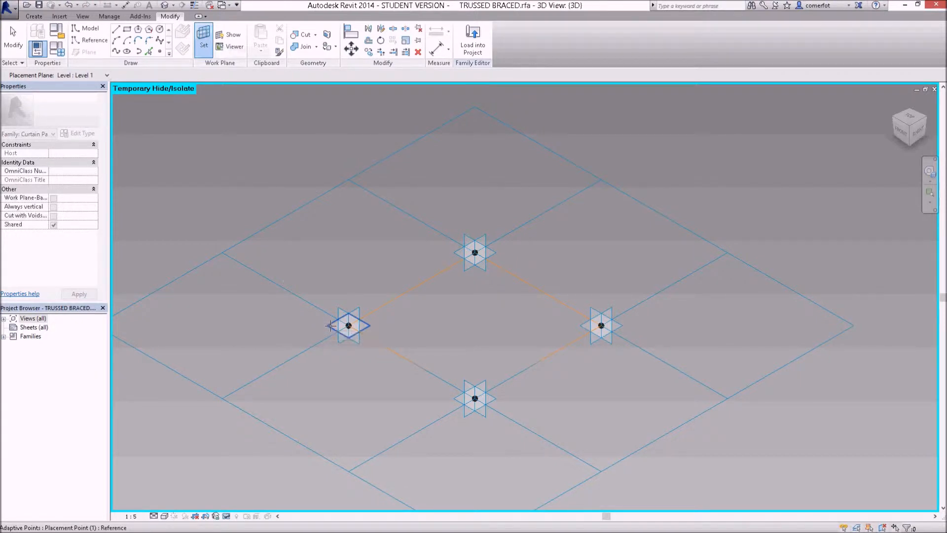
mouse_move(332, 326)
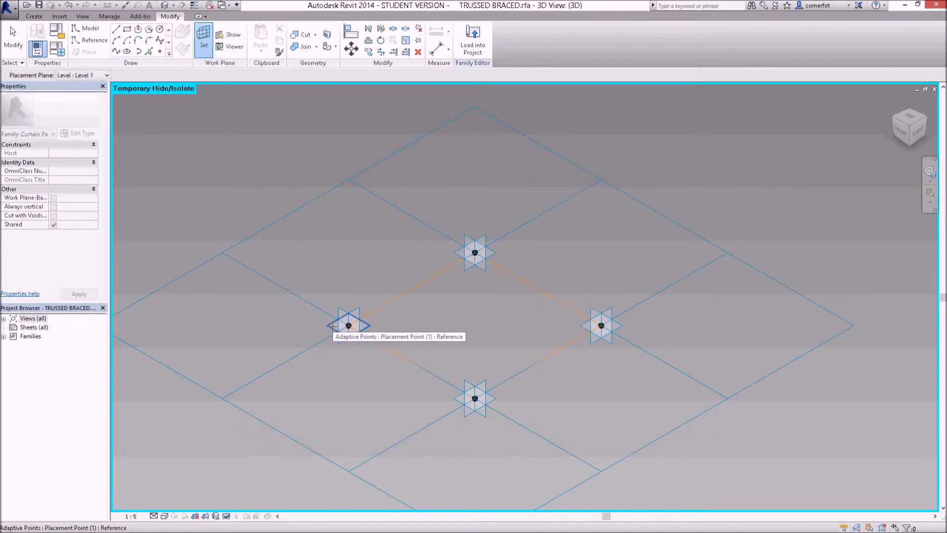
left_click(349, 325)
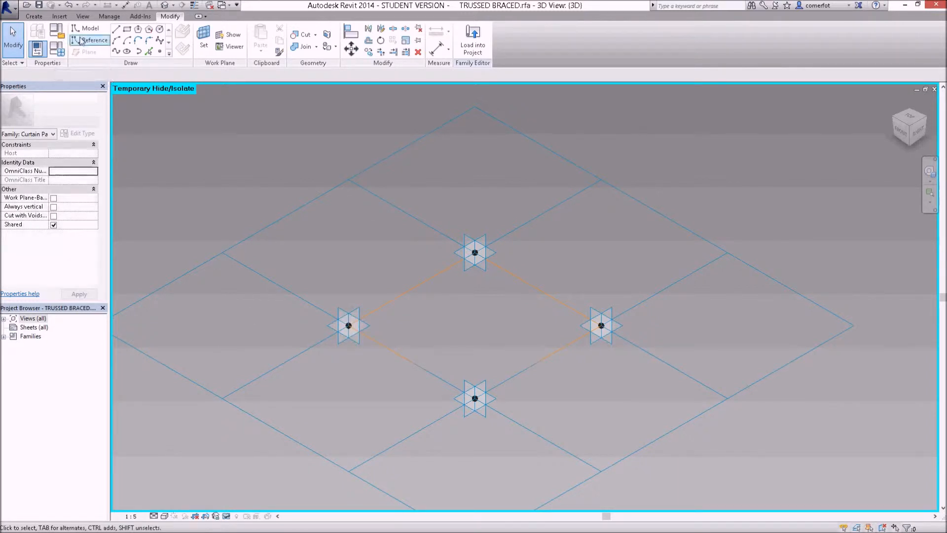
left_click(94, 40)
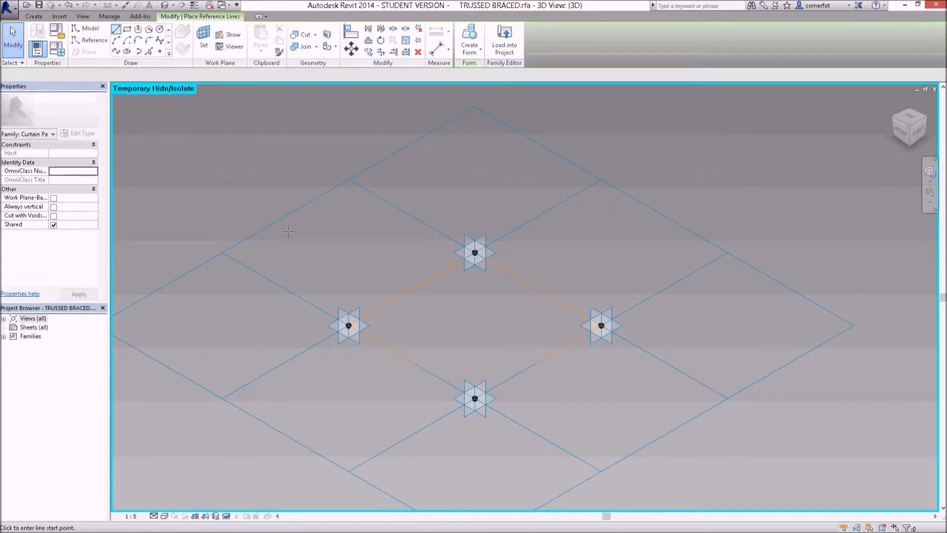
left_click(77, 40)
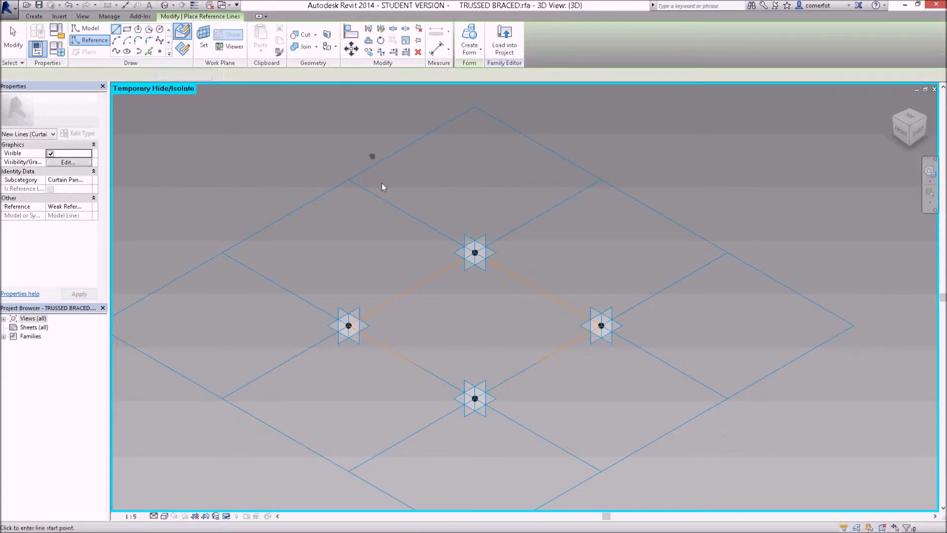
left_click(474, 252)
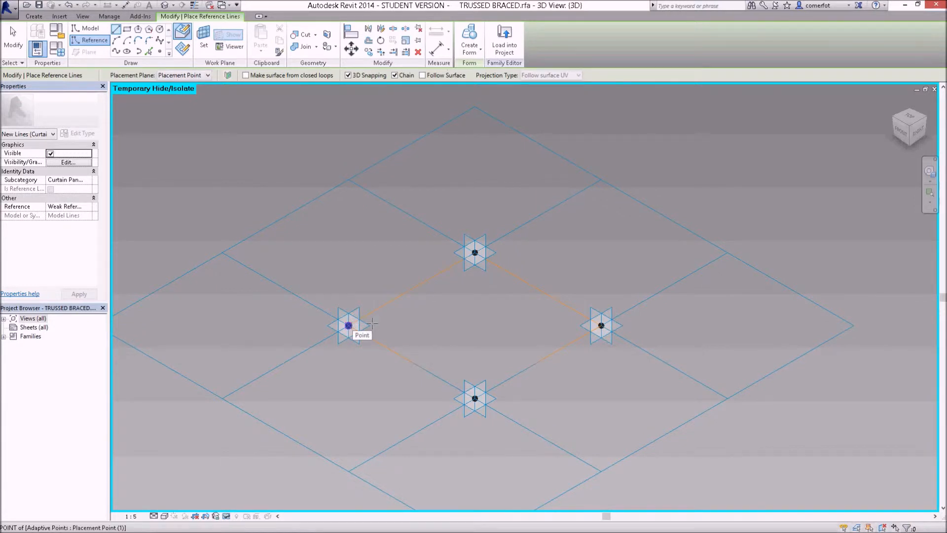
left_click(346, 326)
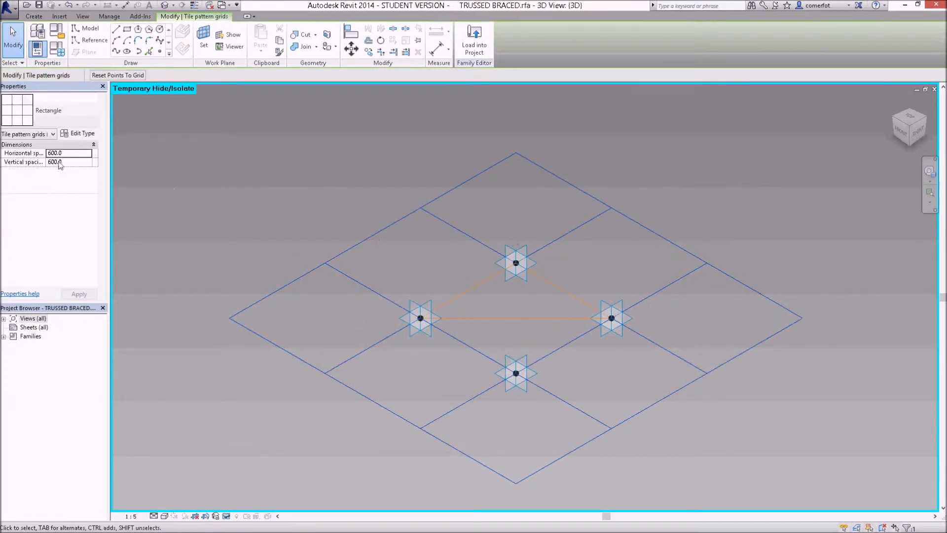
Set the tile grid's horizontal and vertical spacing to 300.
left_click(68, 152)
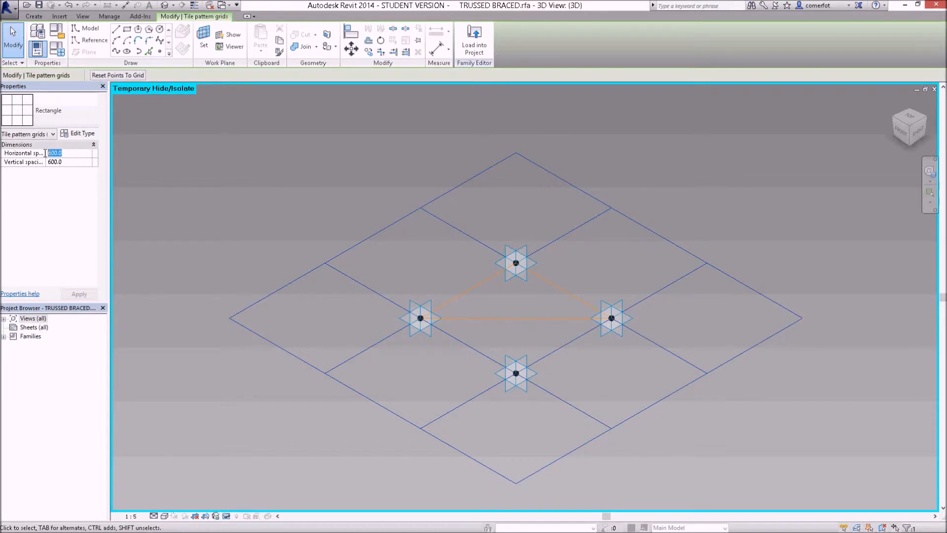
type("300")
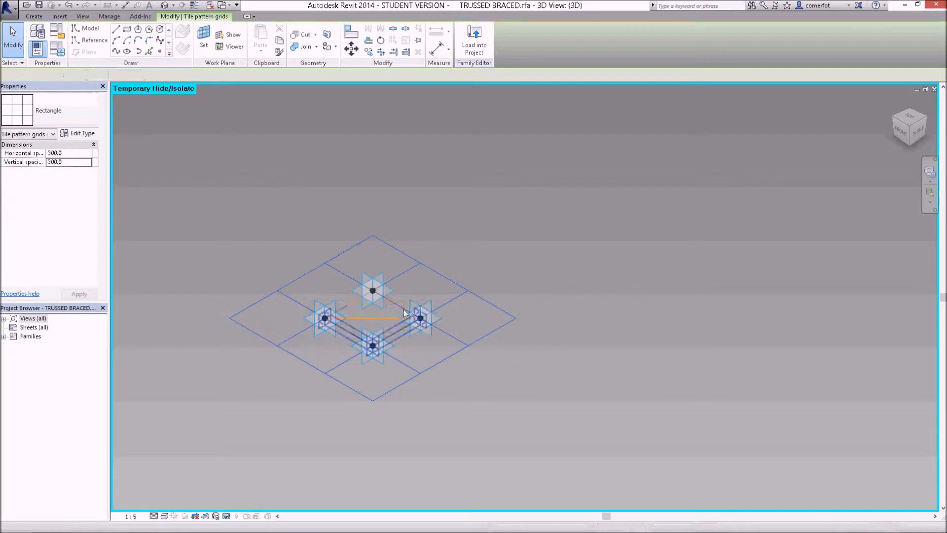
left_click(370, 355)
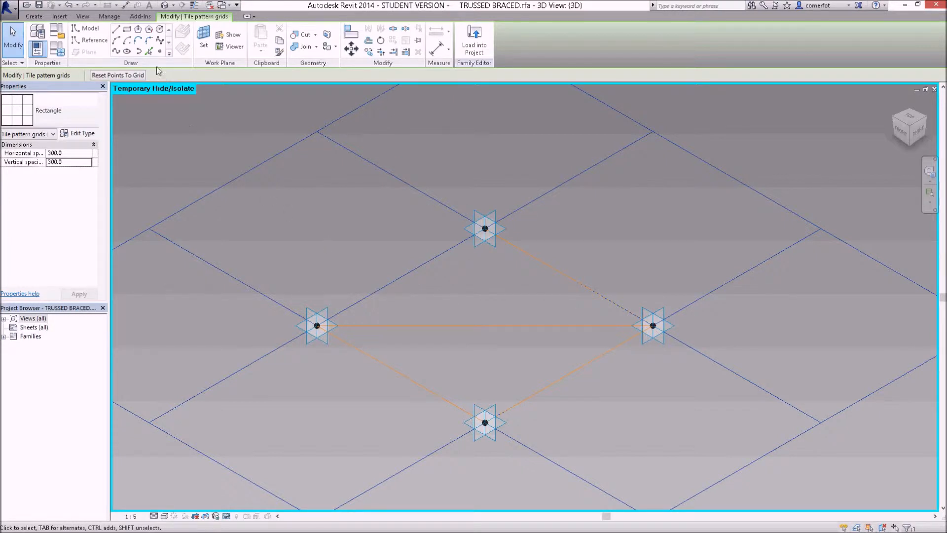
mouse_move(159, 52)
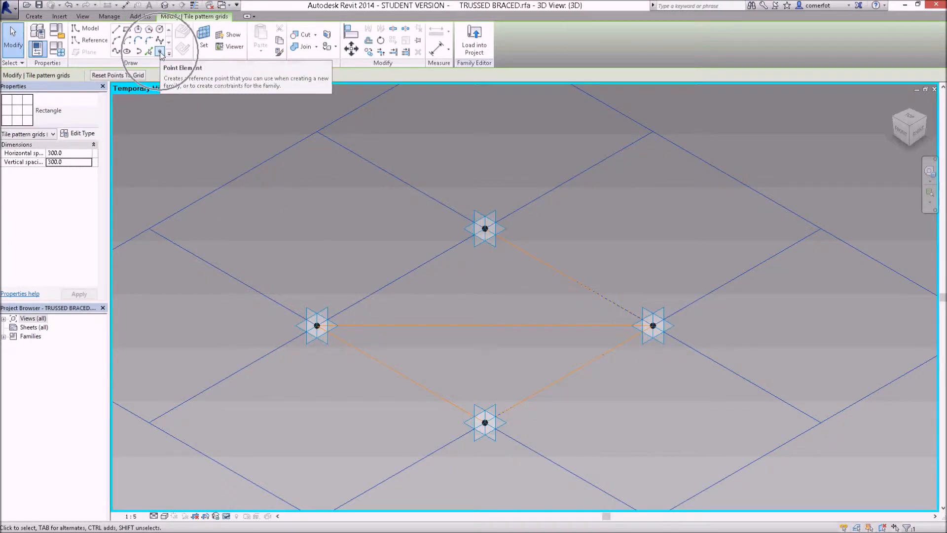
Host a reference point on the diagonal line, select it, and orbit to inspect.
left_click(159, 51)
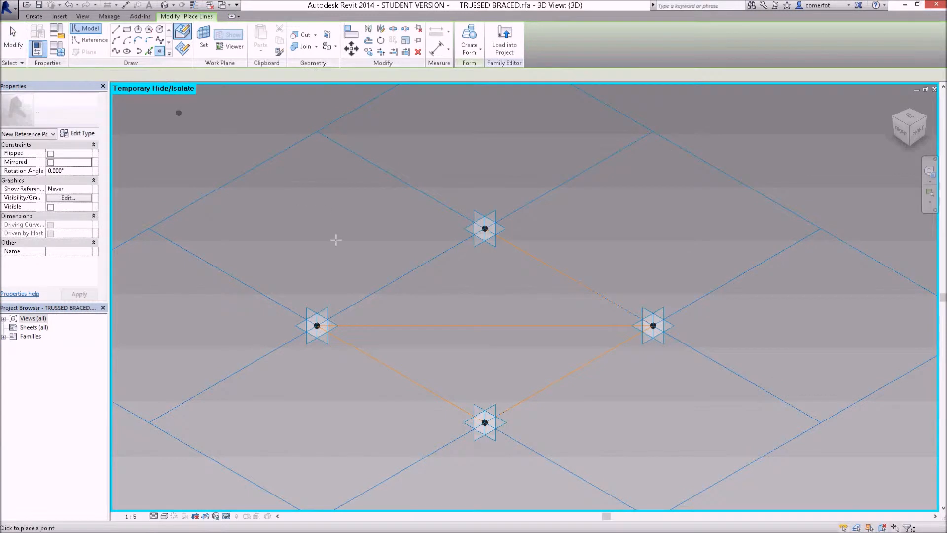
mouse_move(387, 324)
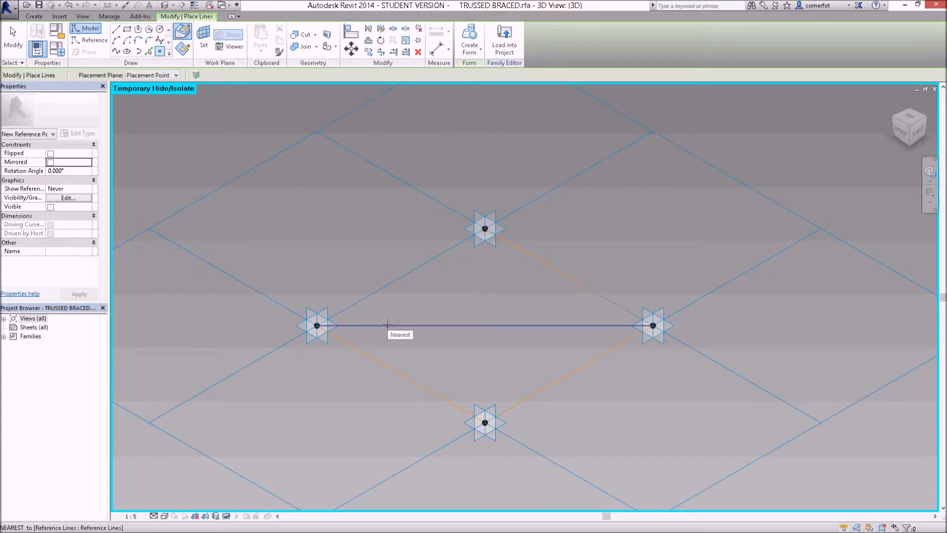
left_click(386, 324)
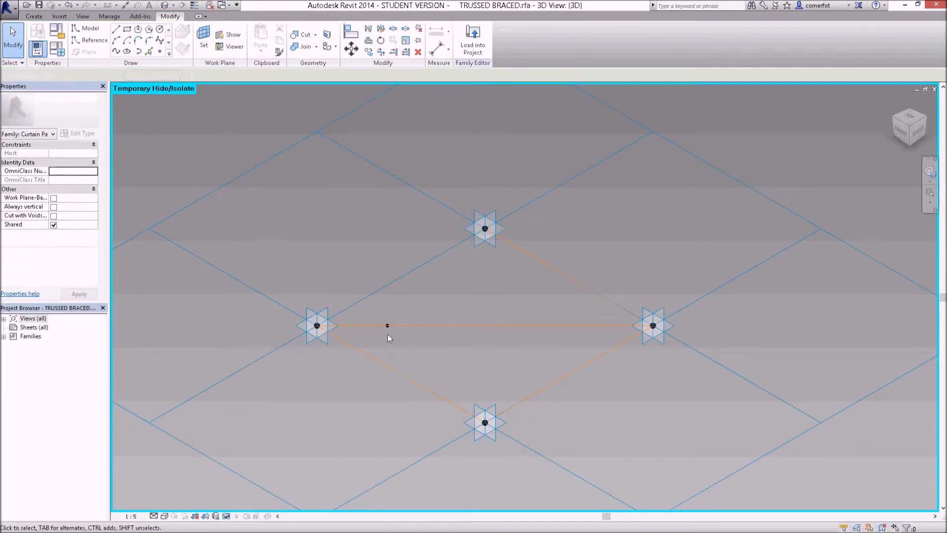
mouse_move(387, 325)
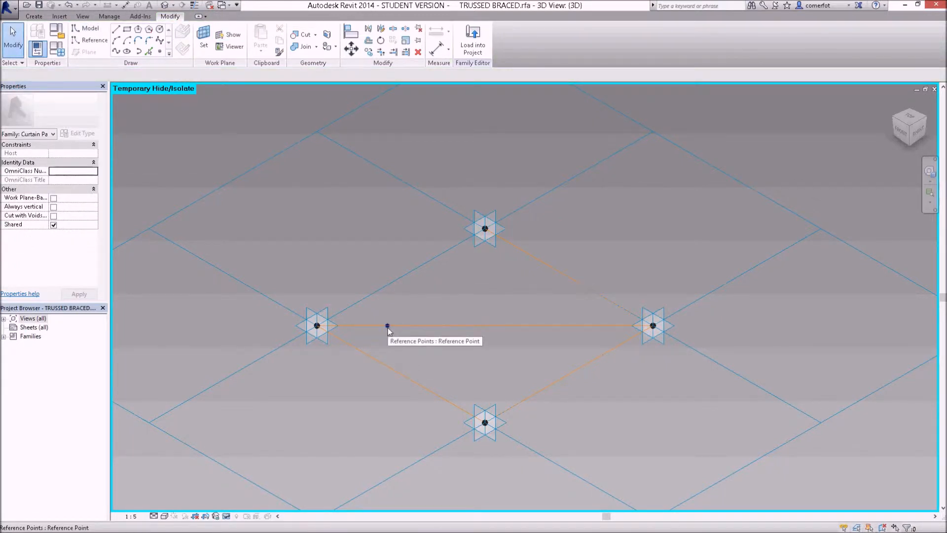
left_click(387, 324)
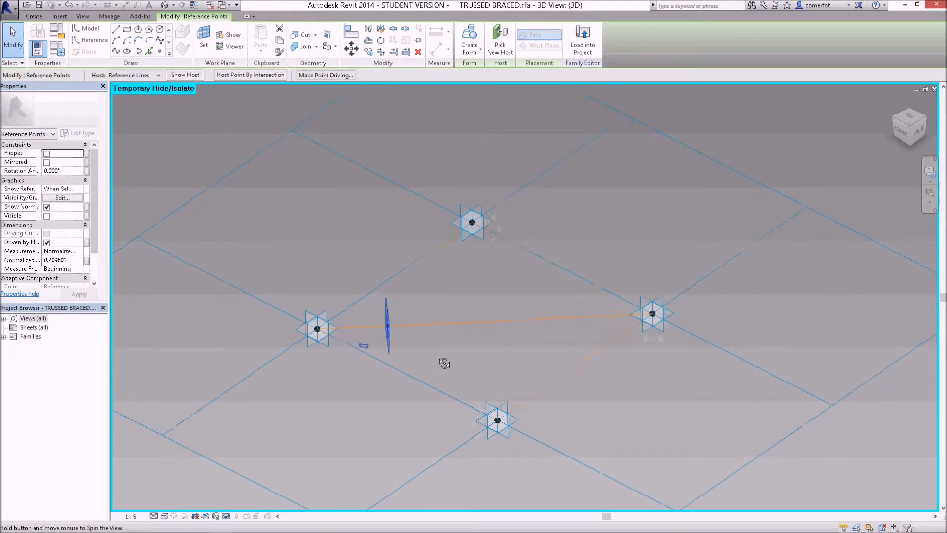
left_click_drag(444, 362, 509, 347)
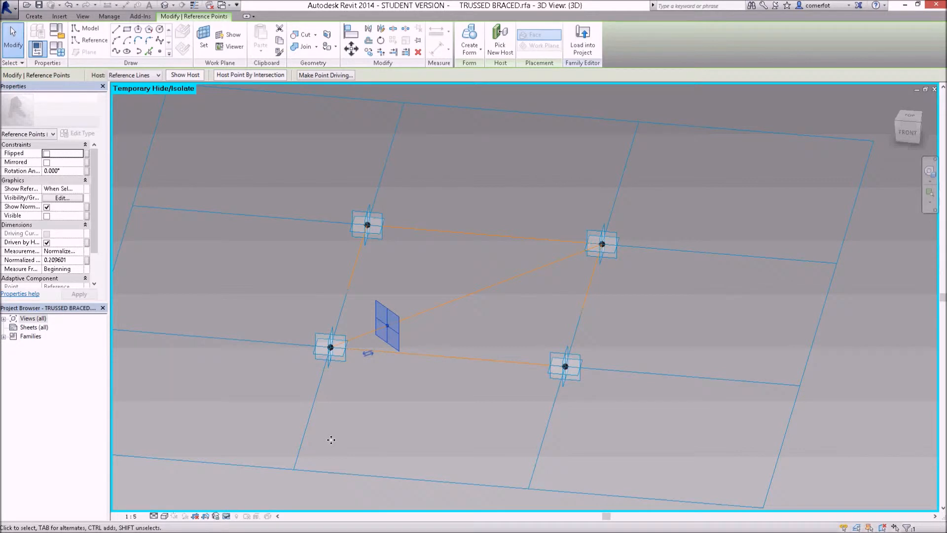
mouse_move(18, 188)
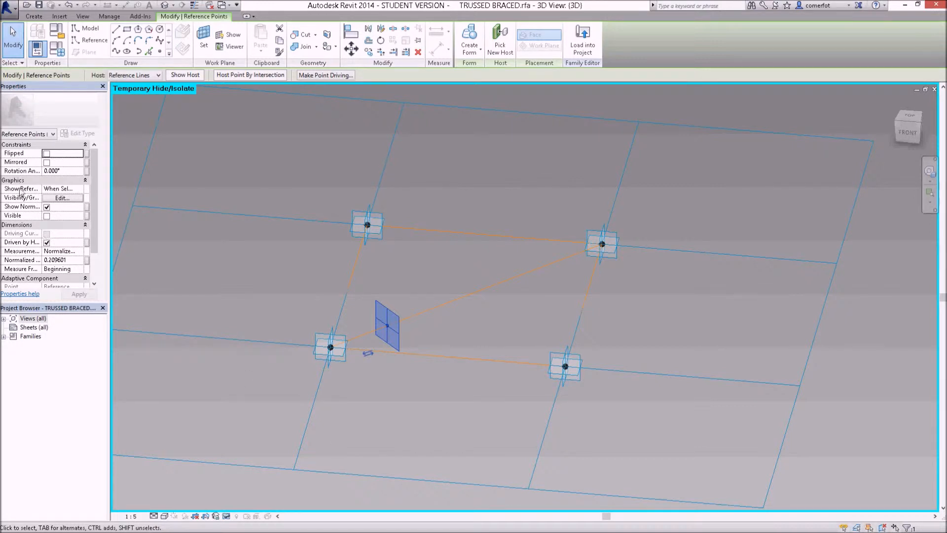
mouse_move(21, 260)
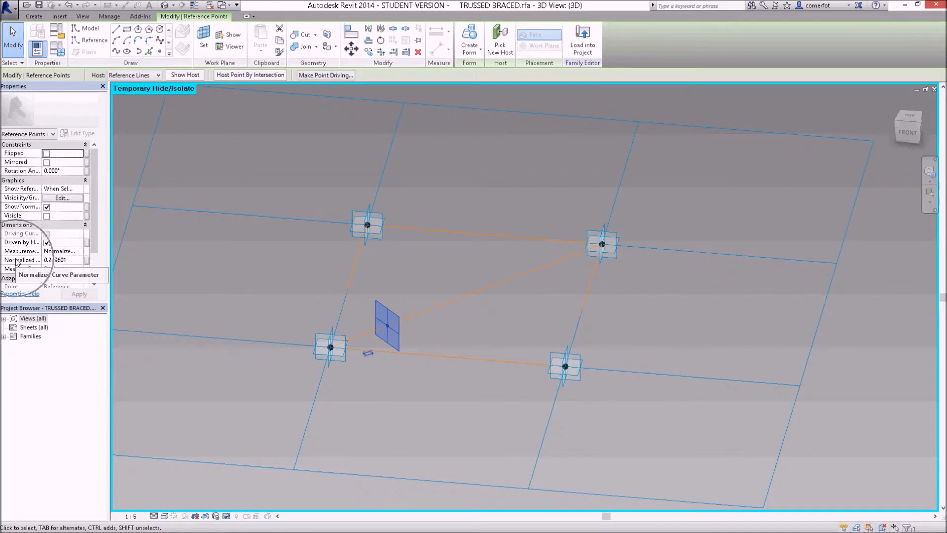
Set the point's Normalized Curve Parameter to 0.5 and apply.
left_click(59, 260)
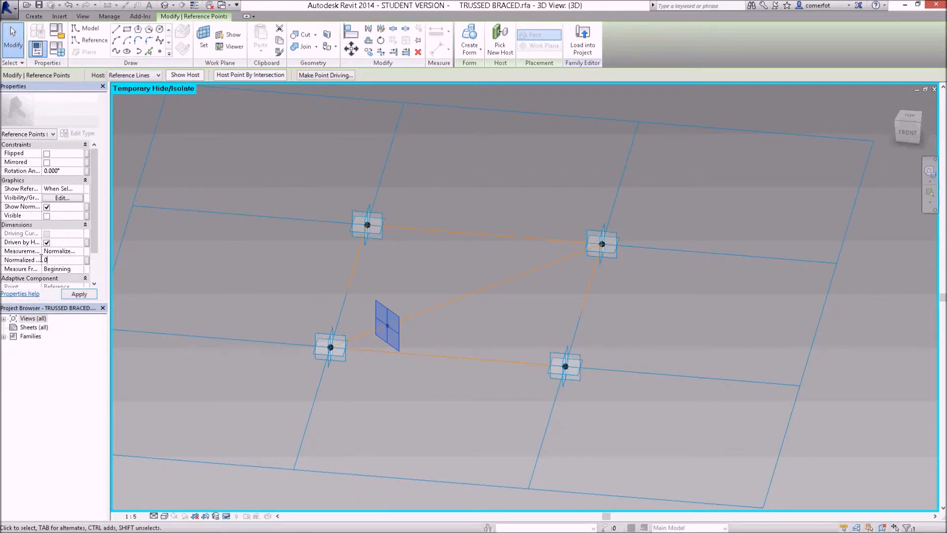
type("0.5")
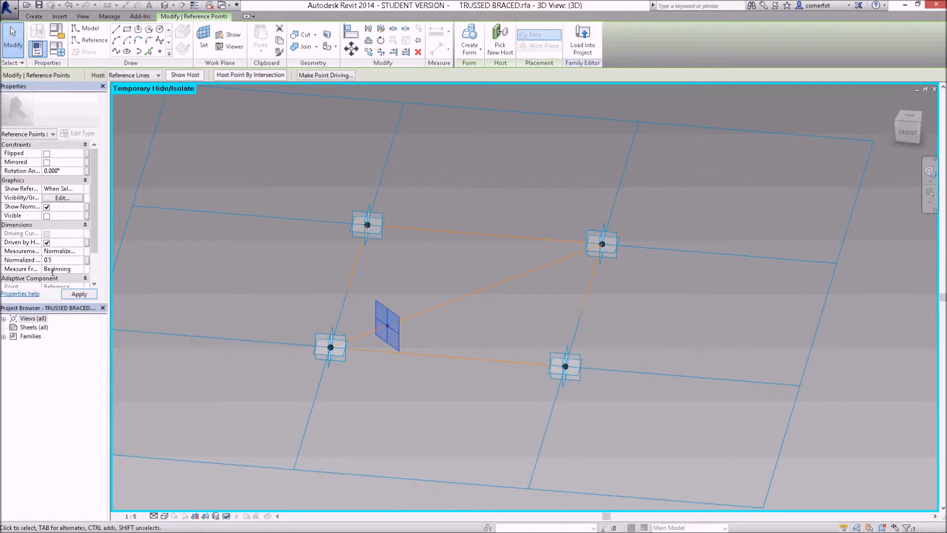
left_click(78, 294)
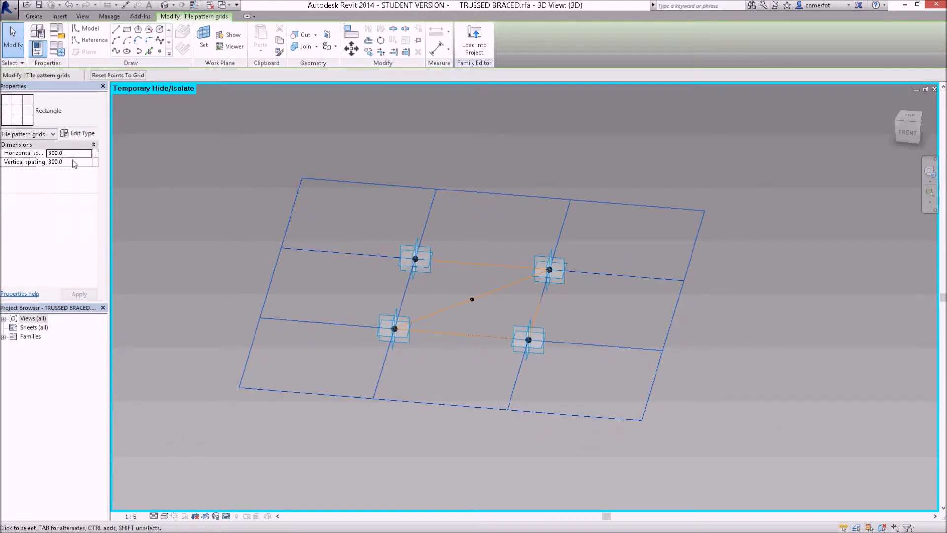
Restore tile grid spacing to 600 both ways and orbit to check the midpoint point.
left_click(69, 153)
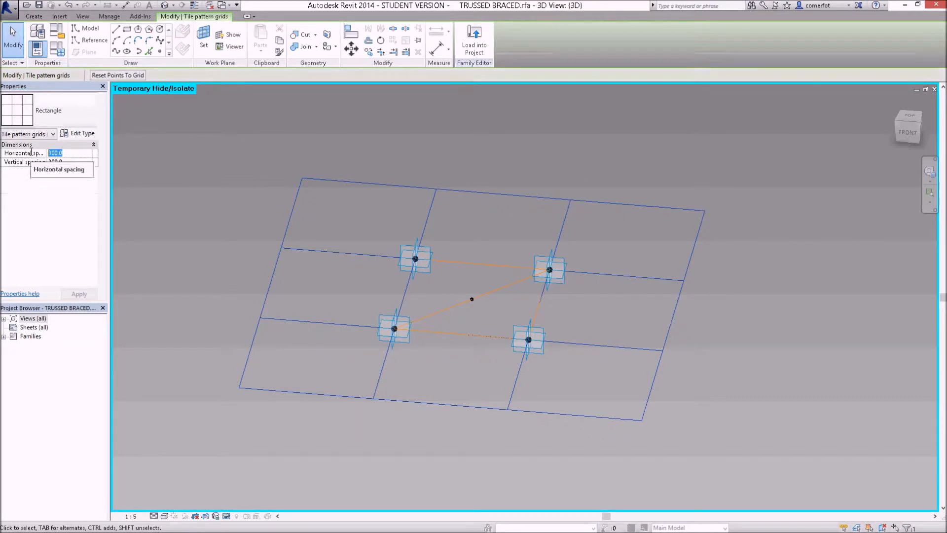
left_click(68, 162)
type("6")
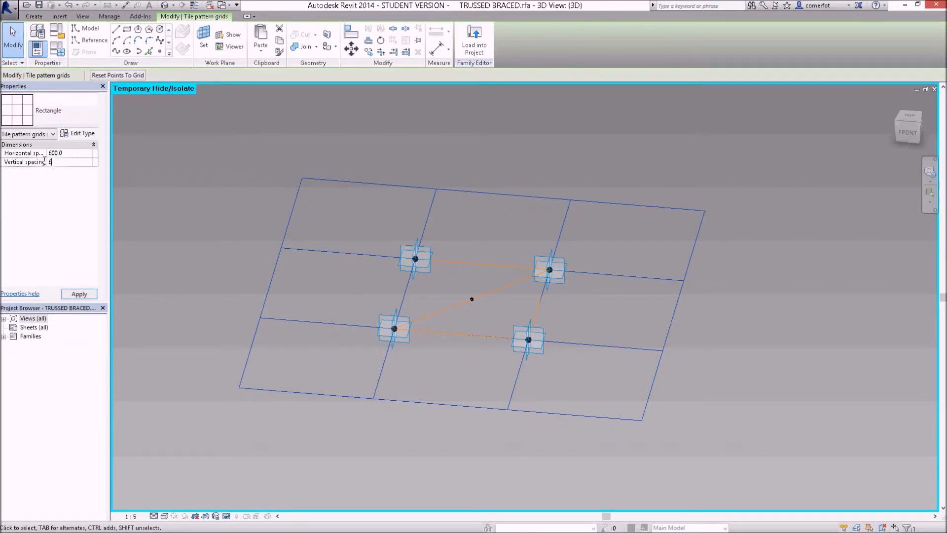
left_click(78, 294)
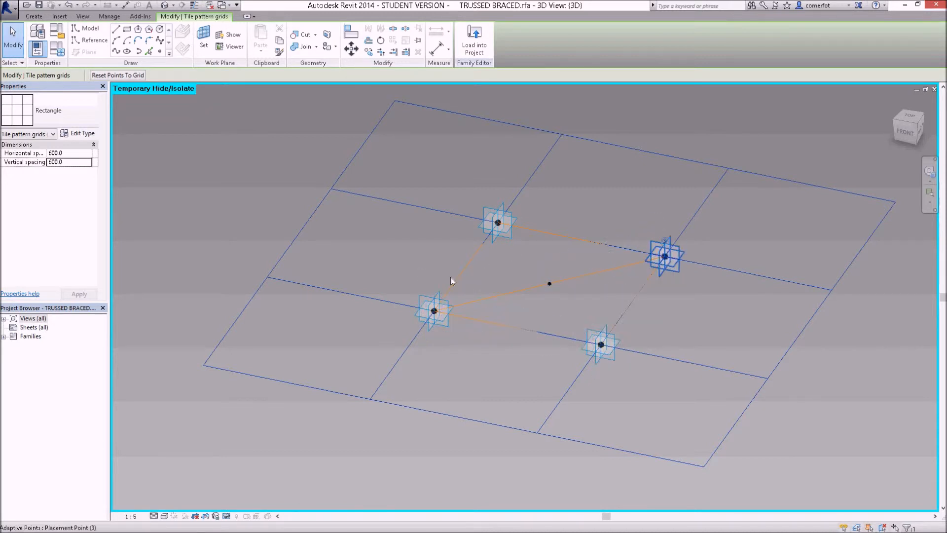
mouse_move(552, 355)
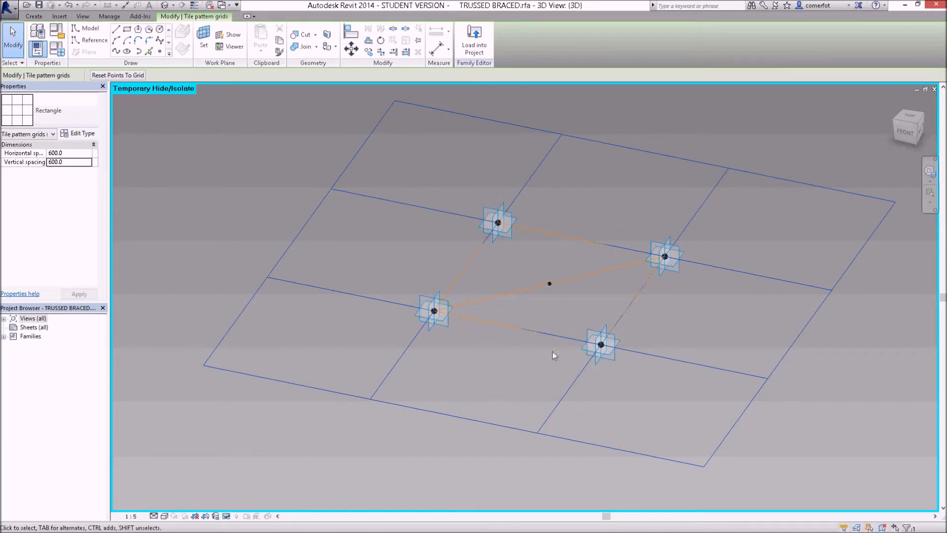
mouse_move(541, 293)
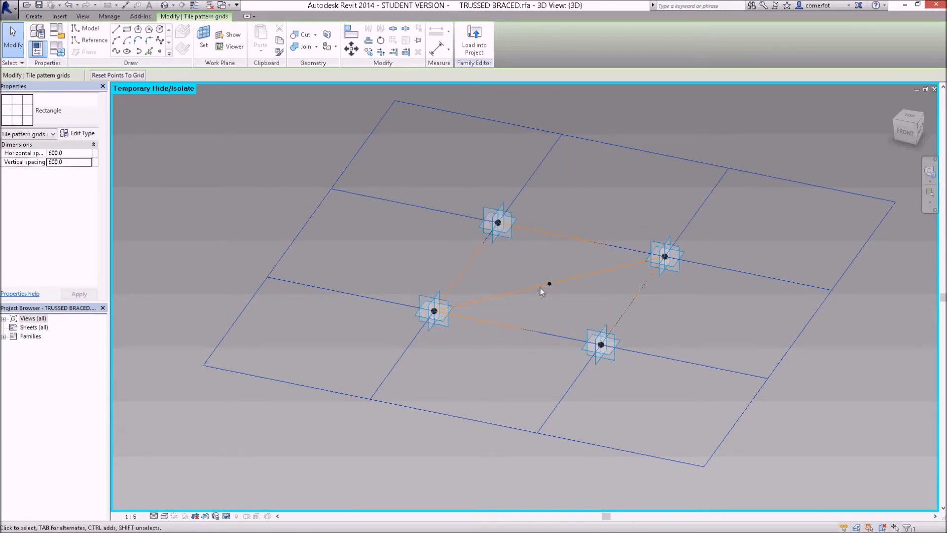
mouse_move(540, 271)
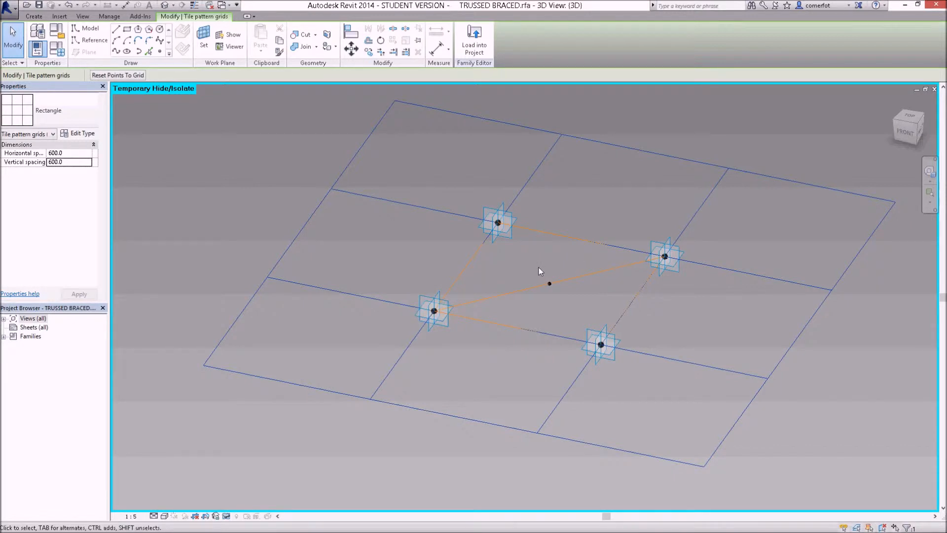
mouse_move(401, 261)
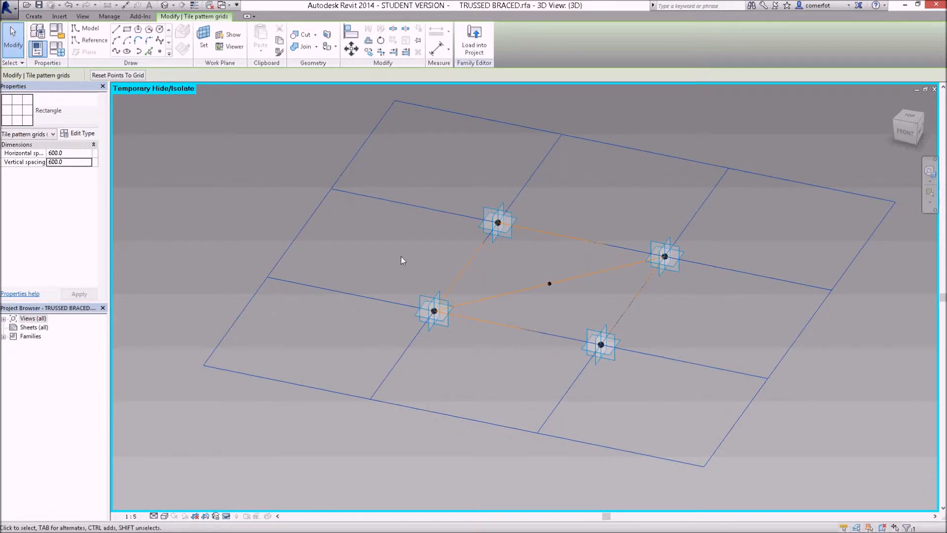
left_click_drag(404, 260, 434, 263)
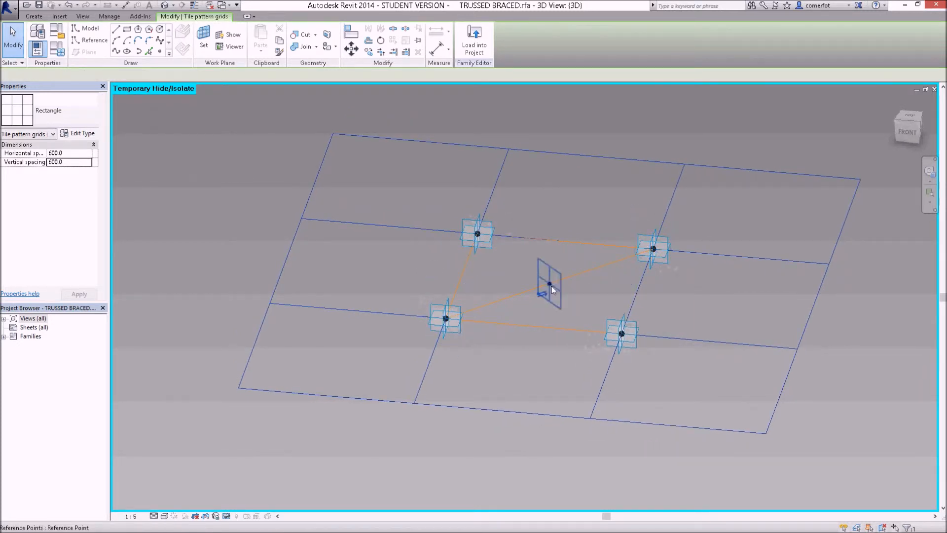
left_click(548, 283)
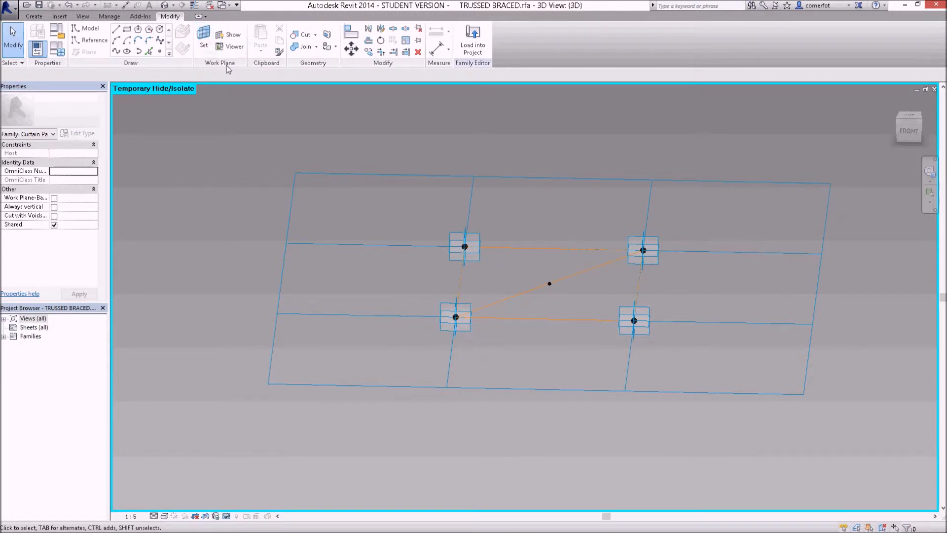
left_click(203, 39)
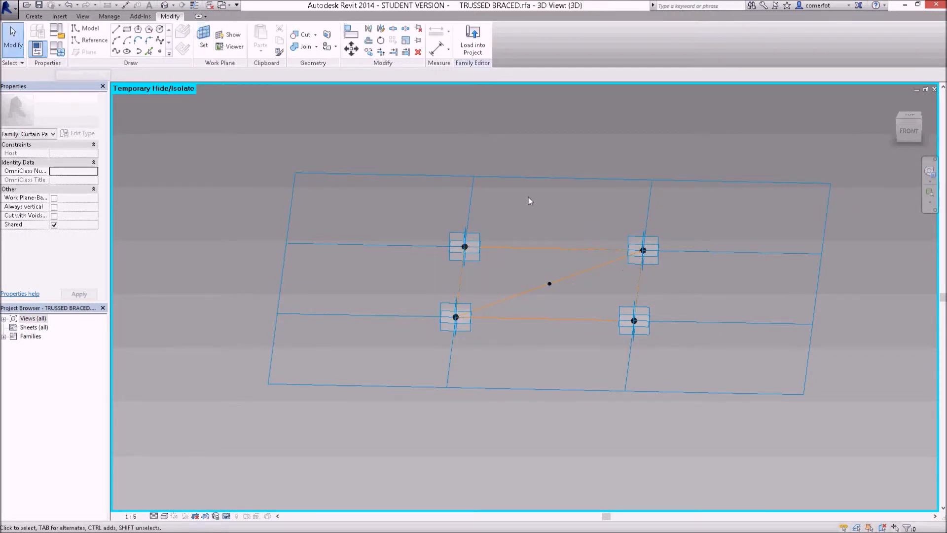
mouse_move(92, 40)
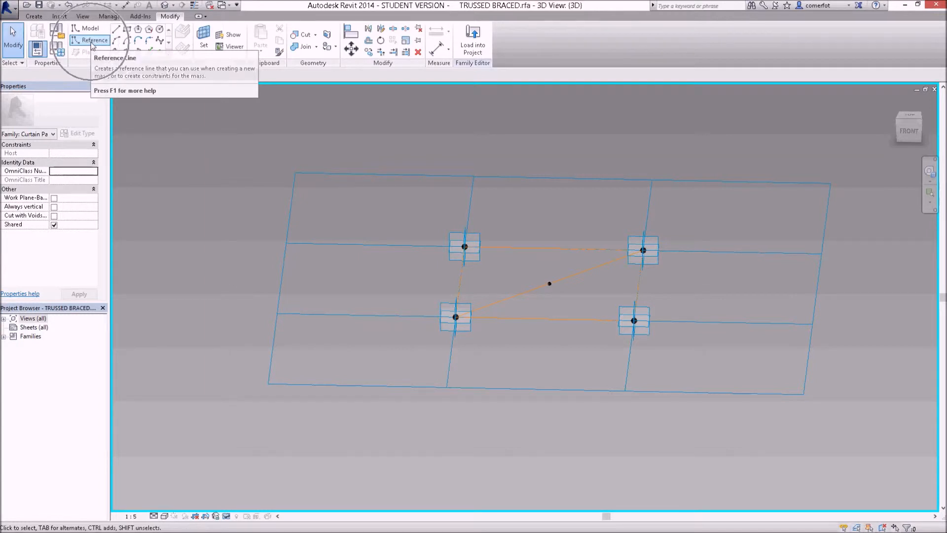
Draw a vertical reference line up from the centre point, entering 4.
left_click(96, 40)
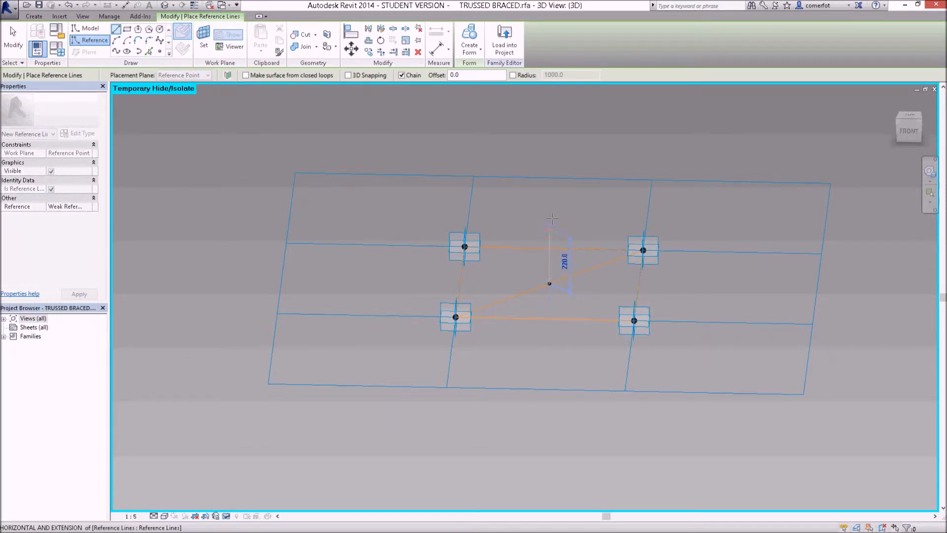
type("4")
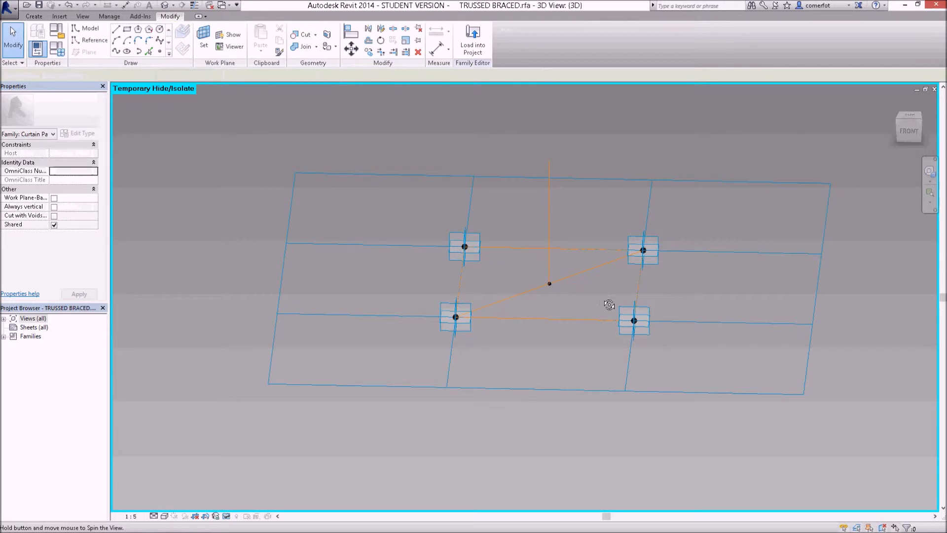
Orbit around the panel to inspect the vertical line, ending at the front view.
left_click_drag(609, 304, 732, 299)
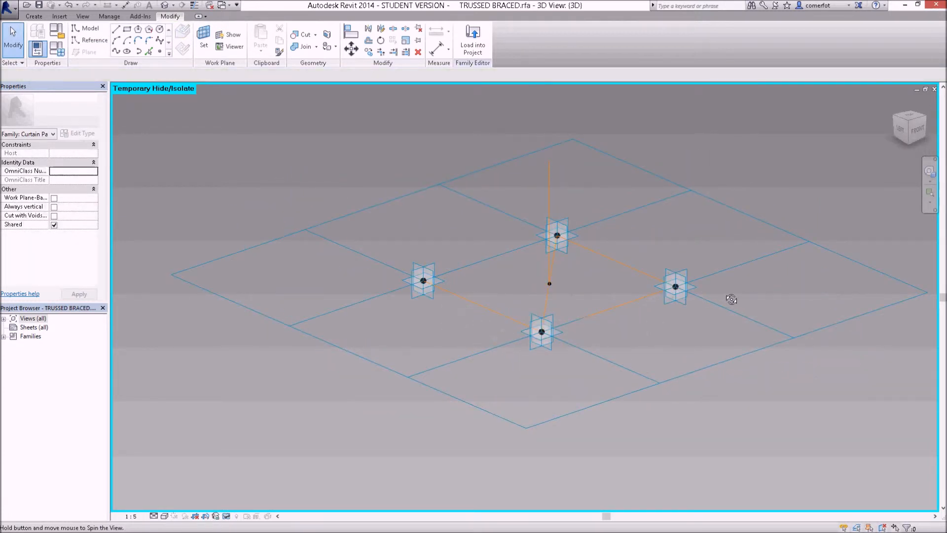
left_click_drag(731, 299, 580, 299)
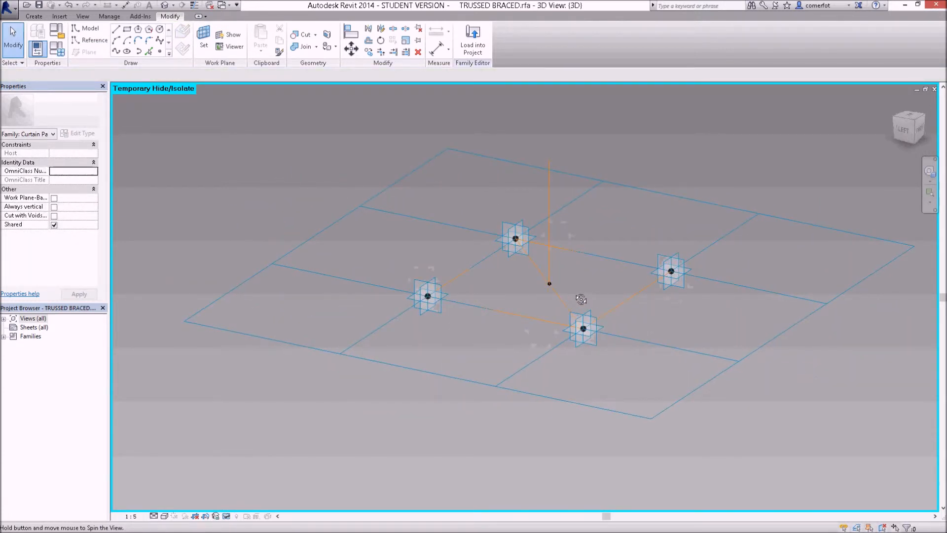
left_click_drag(581, 299, 559, 370)
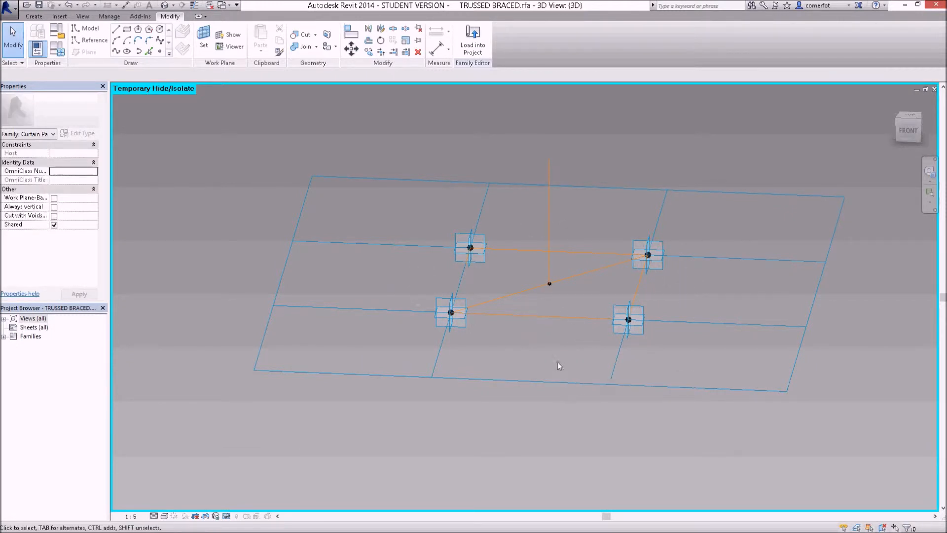
mouse_move(580, 280)
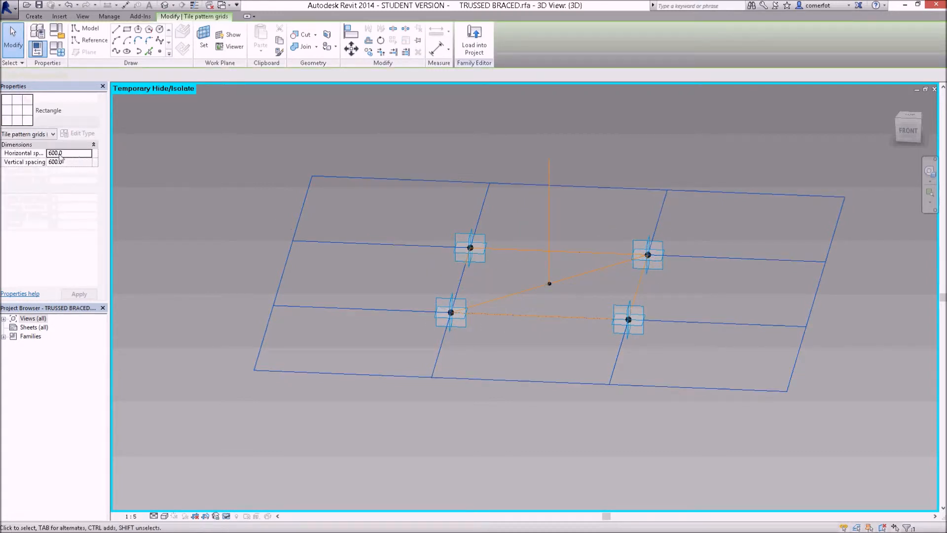
Set horizontal and vertical grid spacing to 300 and orbit to check the shrunken panel.
type("3")
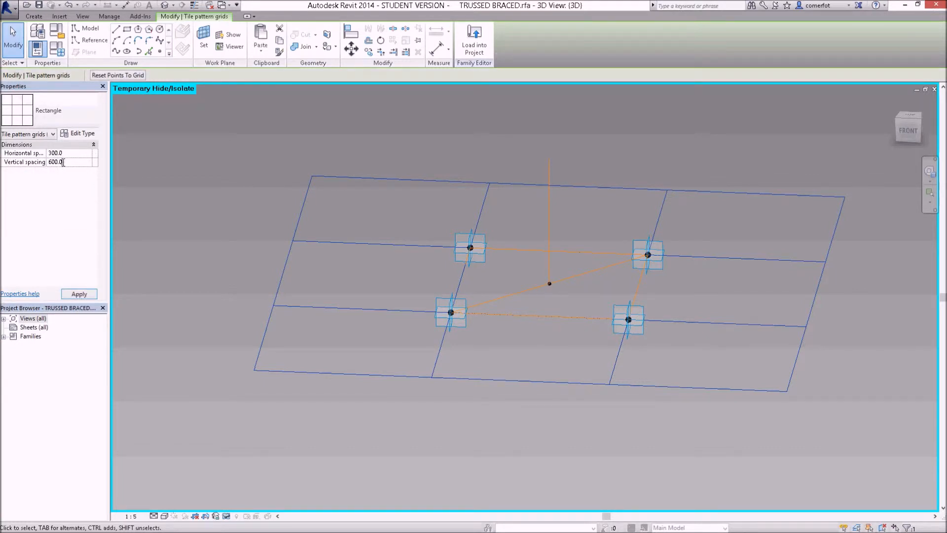
type("300")
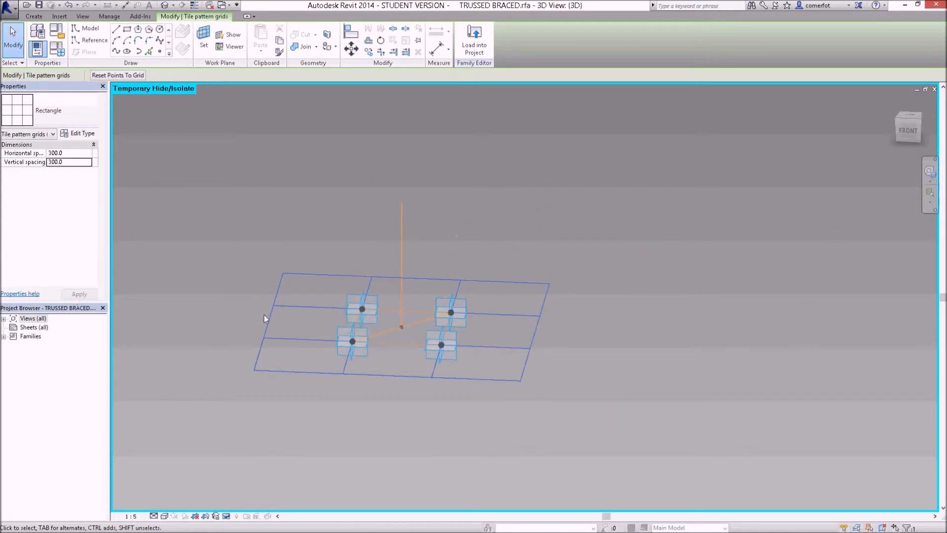
left_click(401, 258)
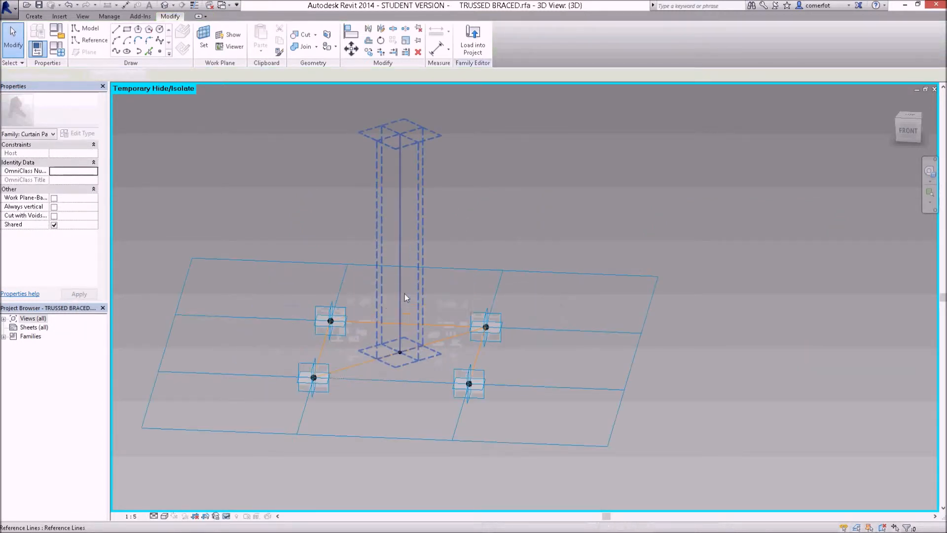
left_click_drag(404, 296, 449, 299)
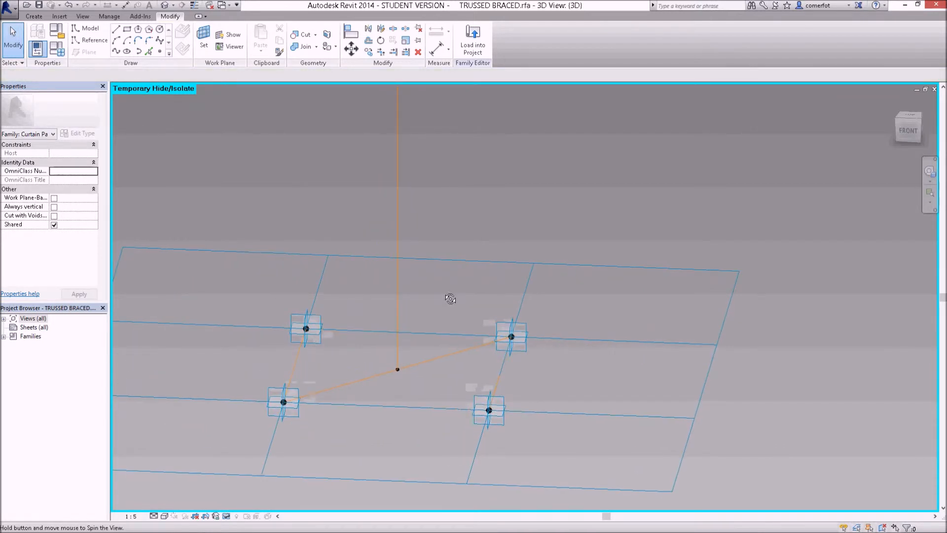
left_click_drag(450, 298, 542, 272)
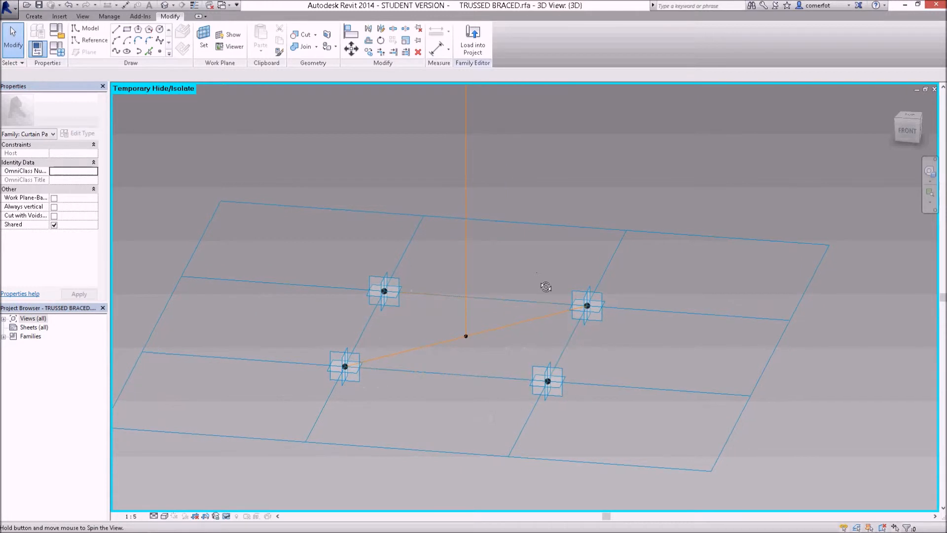
left_click_drag(545, 286, 518, 327)
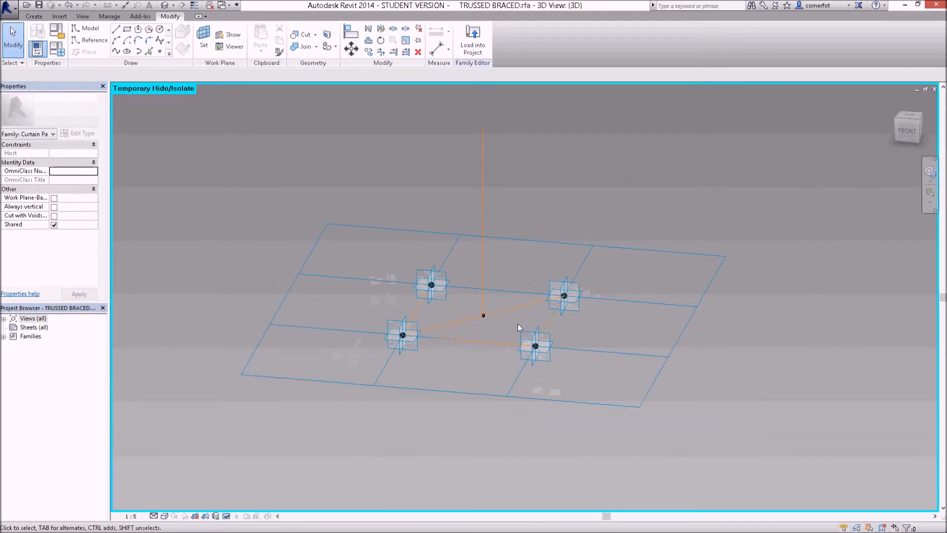
left_click(512, 326)
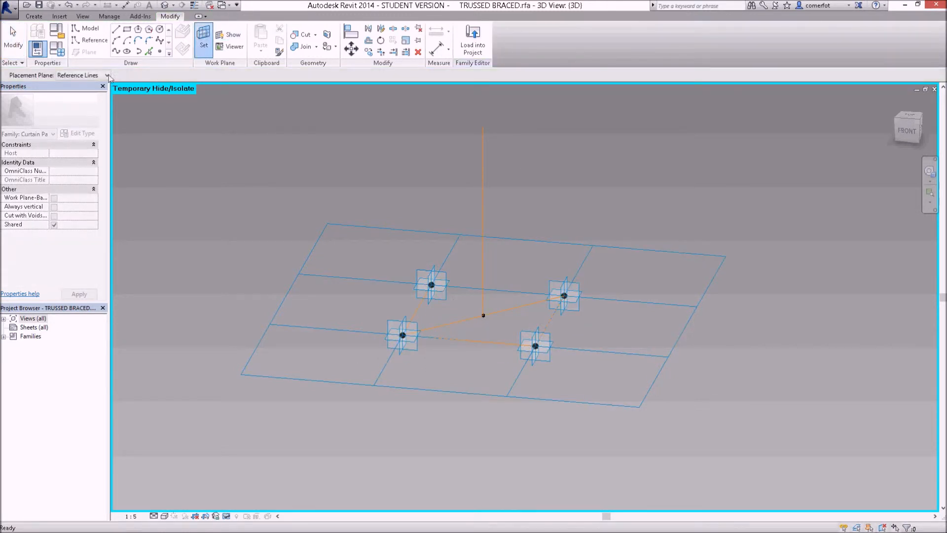
Dimension diagonally between two opposite adaptive points, giving a 424 aligned dimension.
left_click(107, 75)
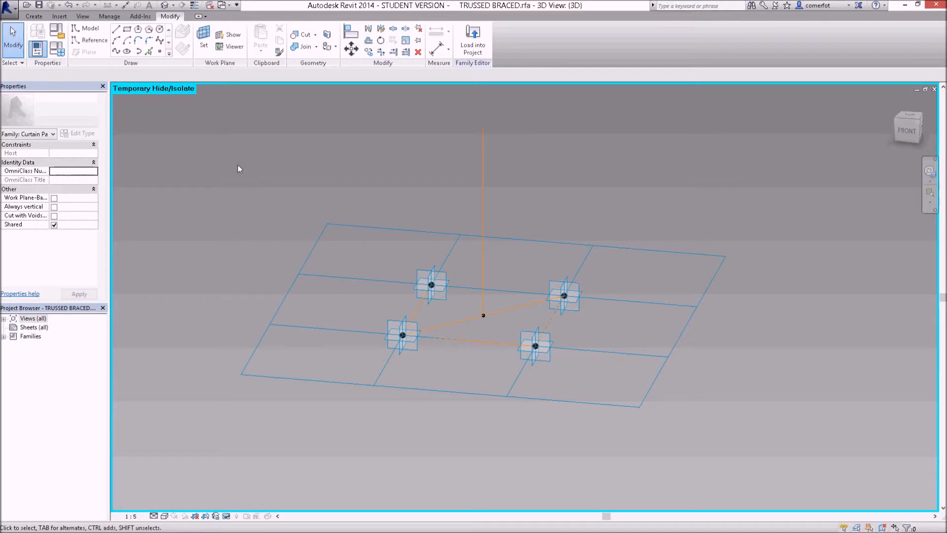
mouse_move(334, 176)
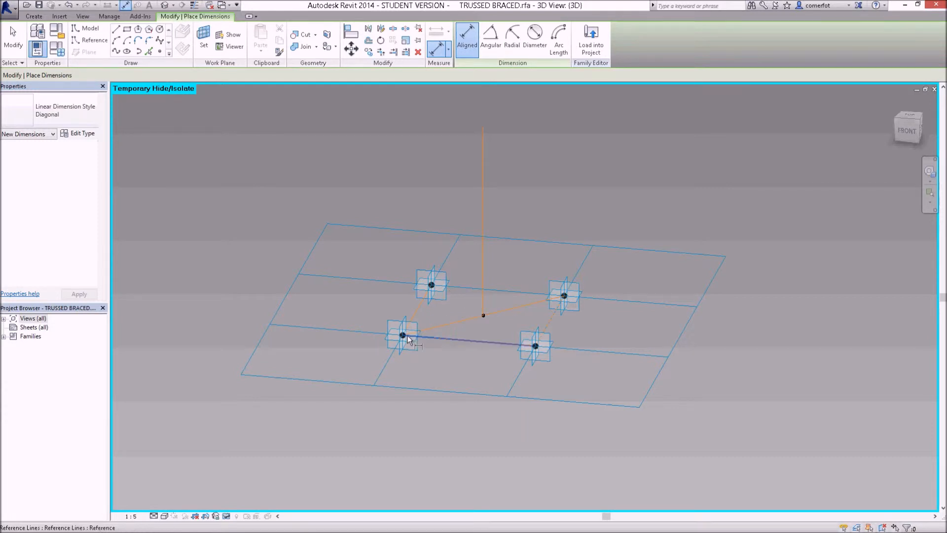
left_click(401, 335)
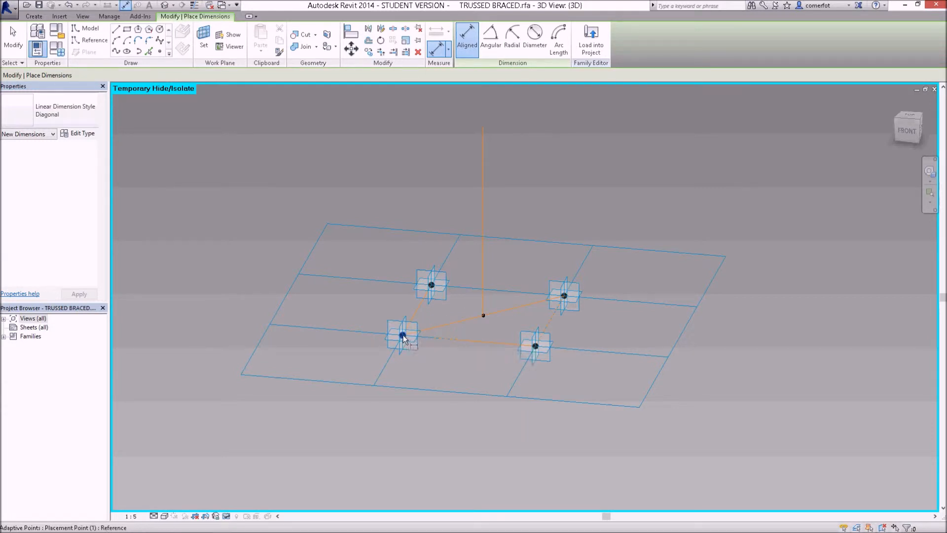
left_click(563, 295)
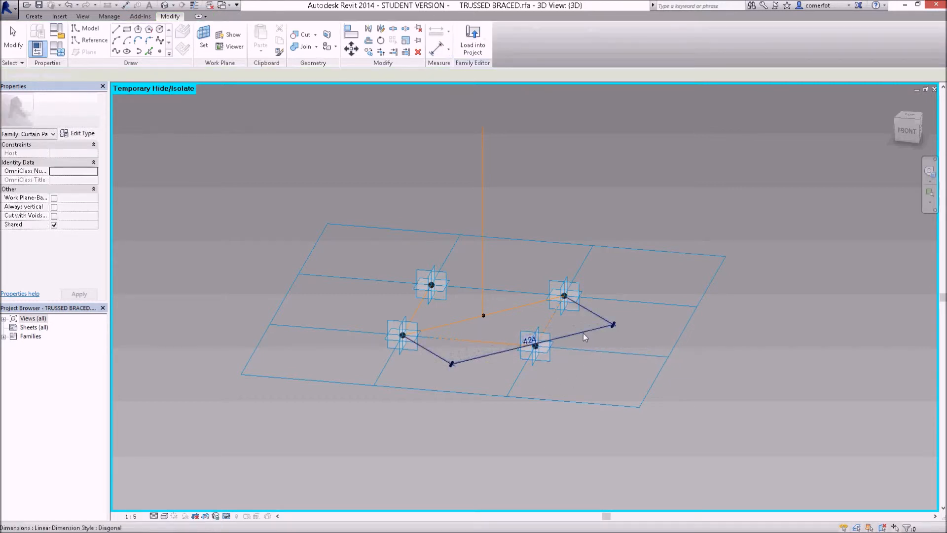
left_click(531, 346)
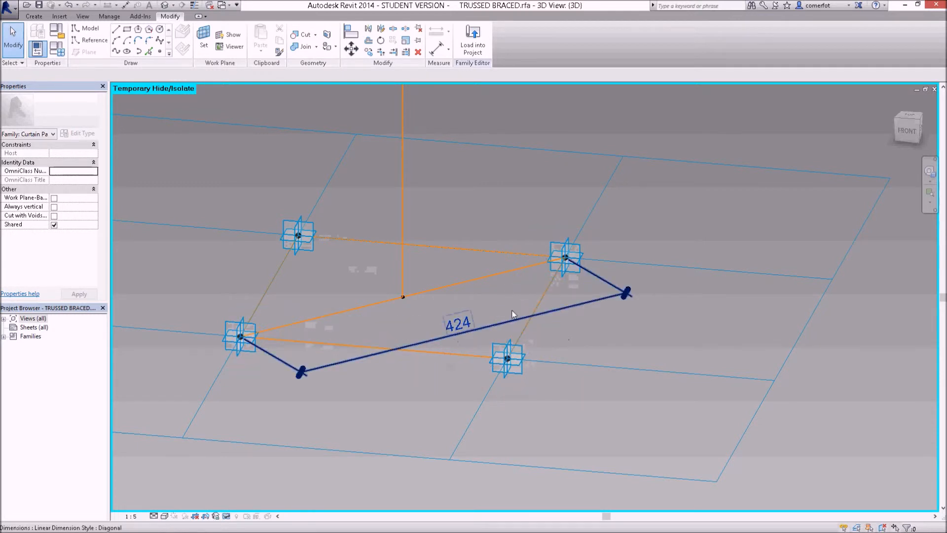
mouse_move(353, 387)
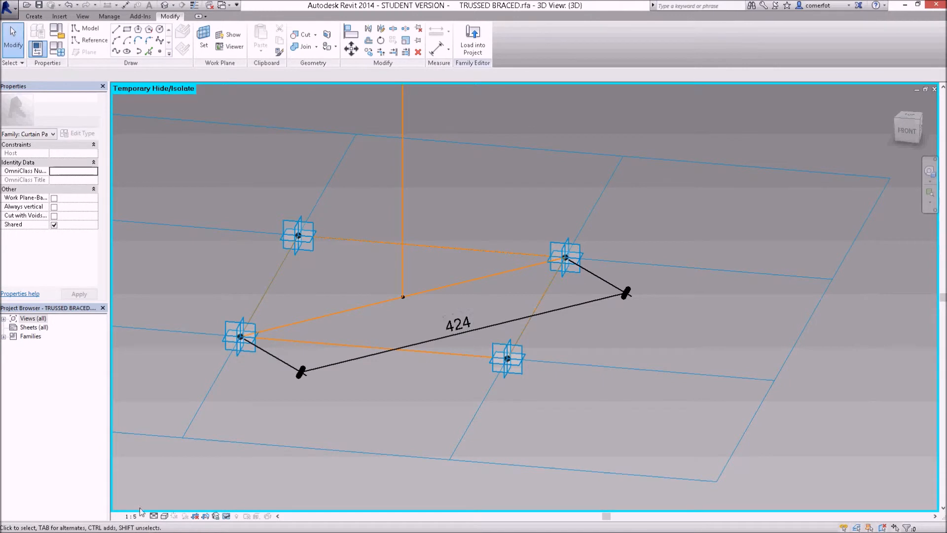
mouse_move(437, 332)
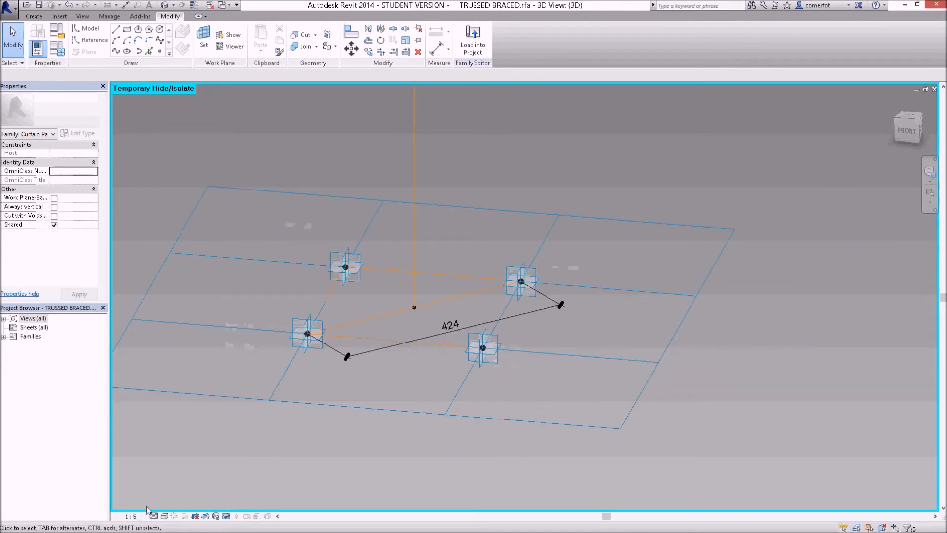
left_click(133, 515)
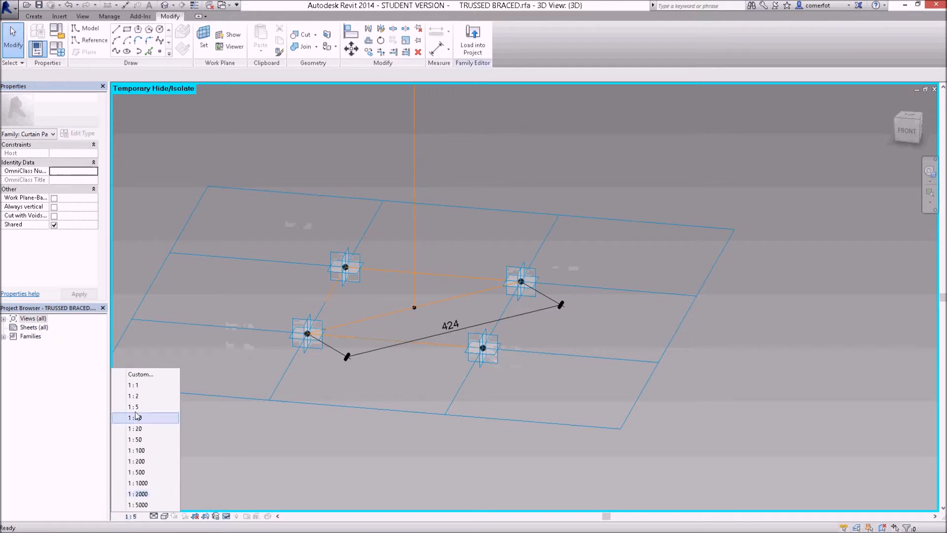
left_click(140, 418)
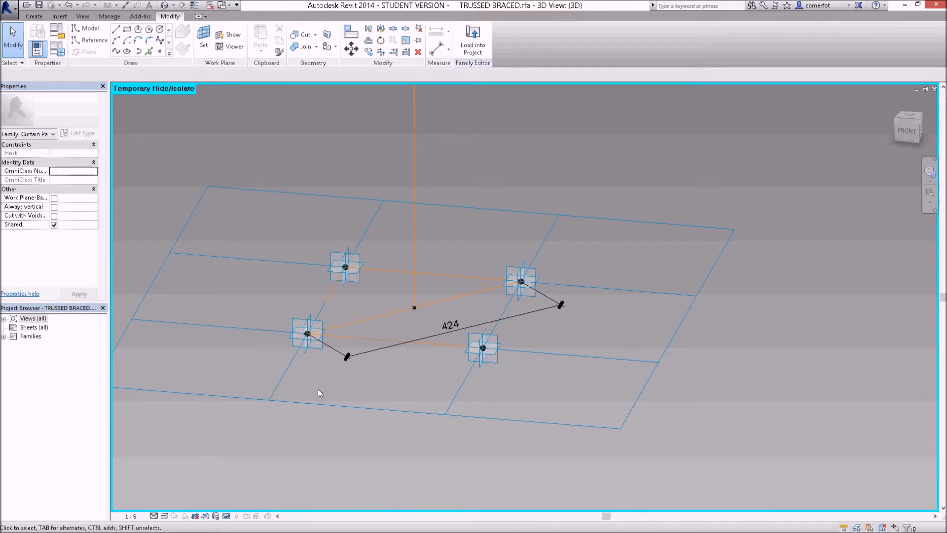
mouse_move(424, 378)
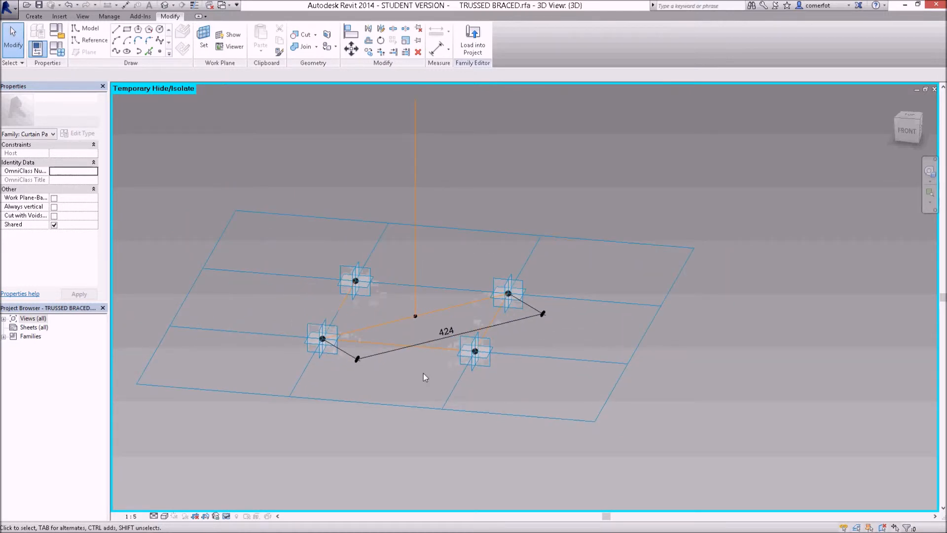
Label the 424 dimension with a new instance reporting parameter named DIAGONAL.
left_click(510, 327)
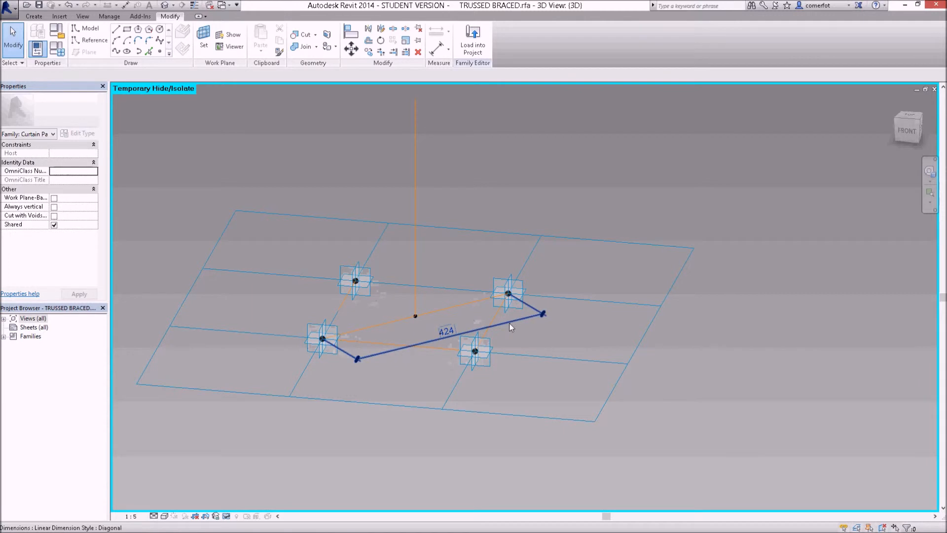
left_click(534, 335)
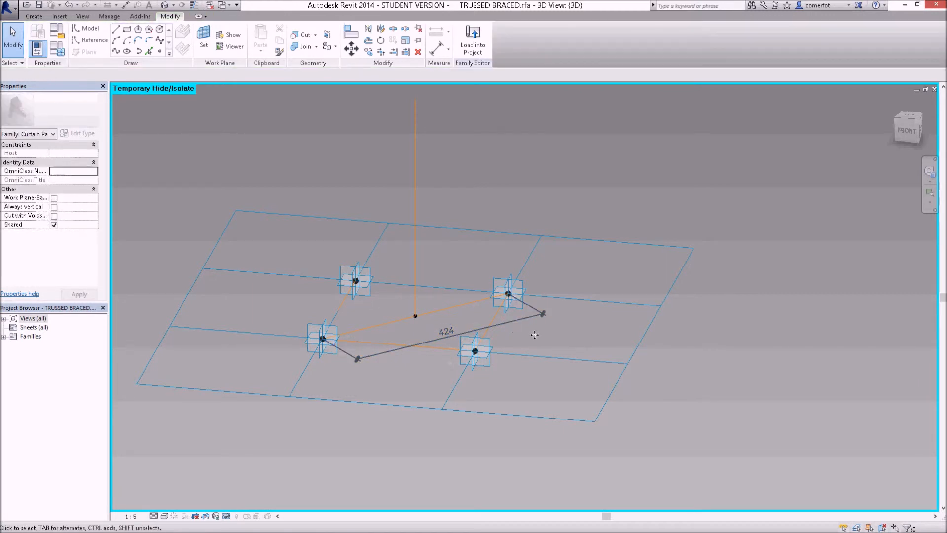
left_click(511, 329)
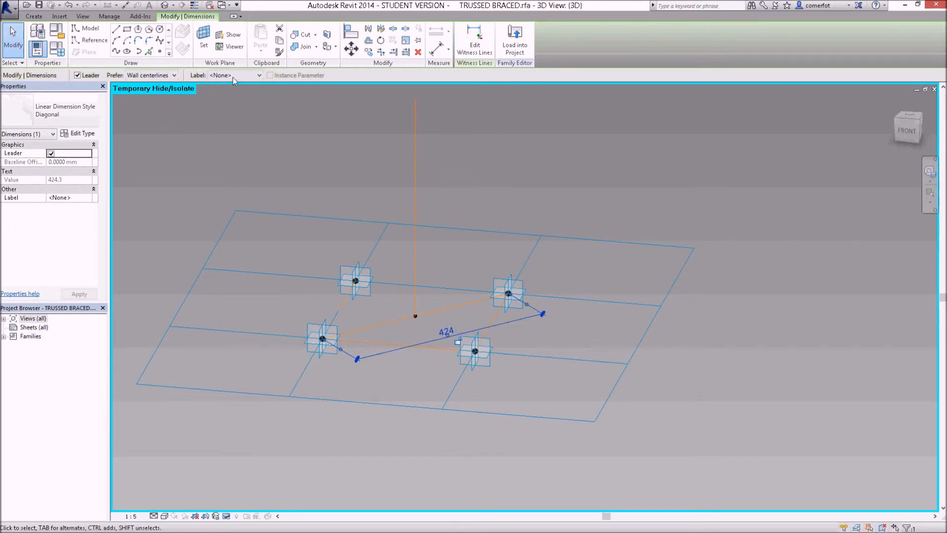
mouse_move(247, 79)
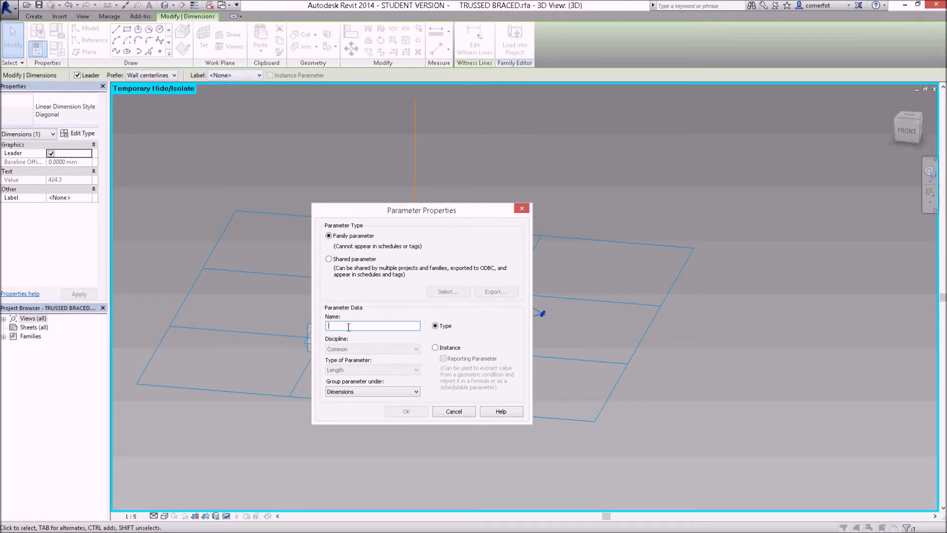
type("DIAGONAL")
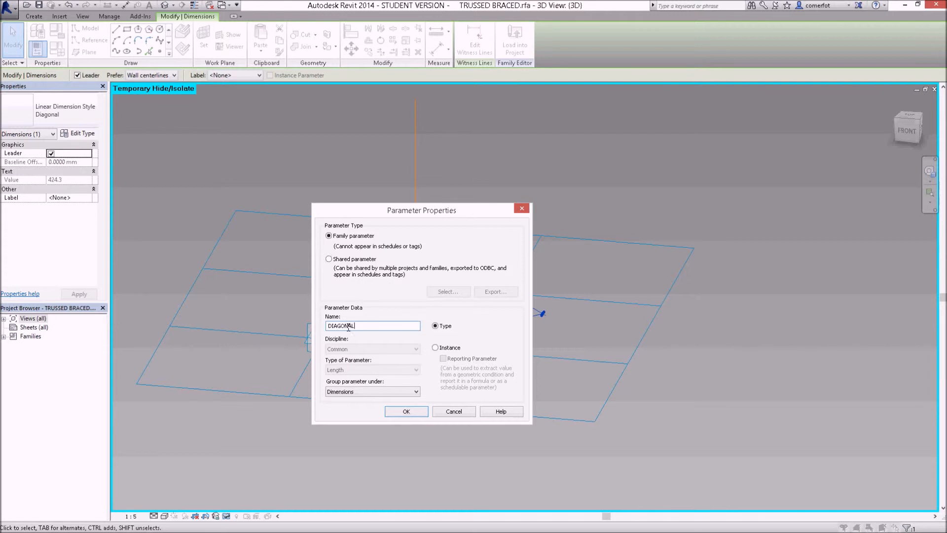
left_click(434, 347)
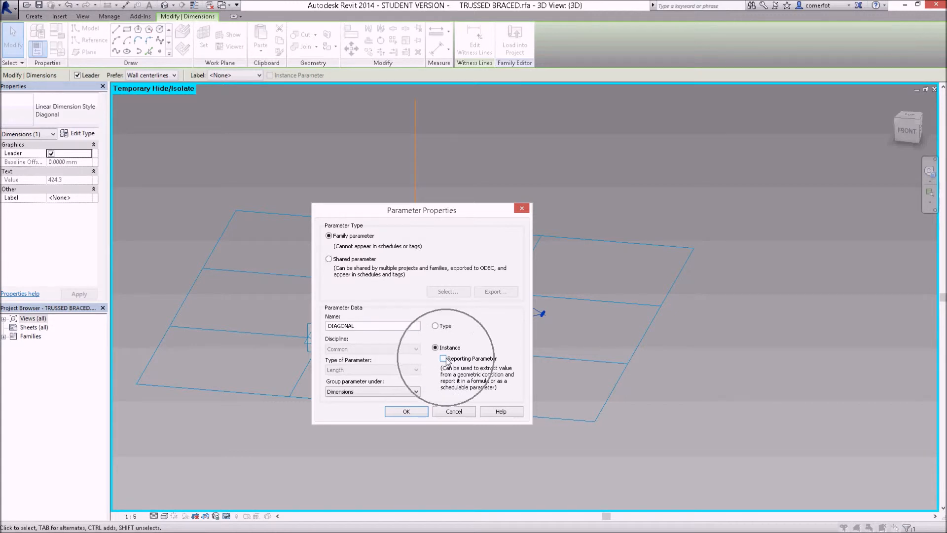
left_click(443, 359)
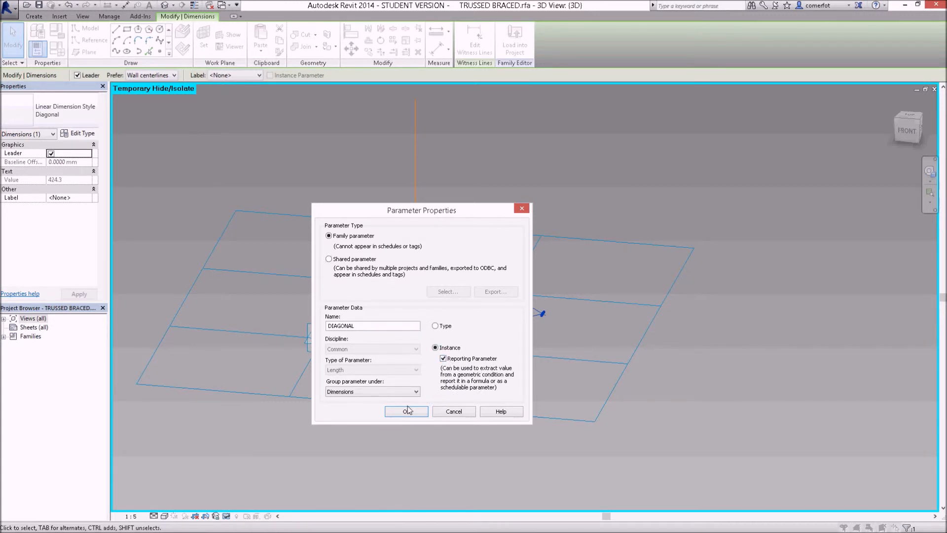
left_click(406, 411)
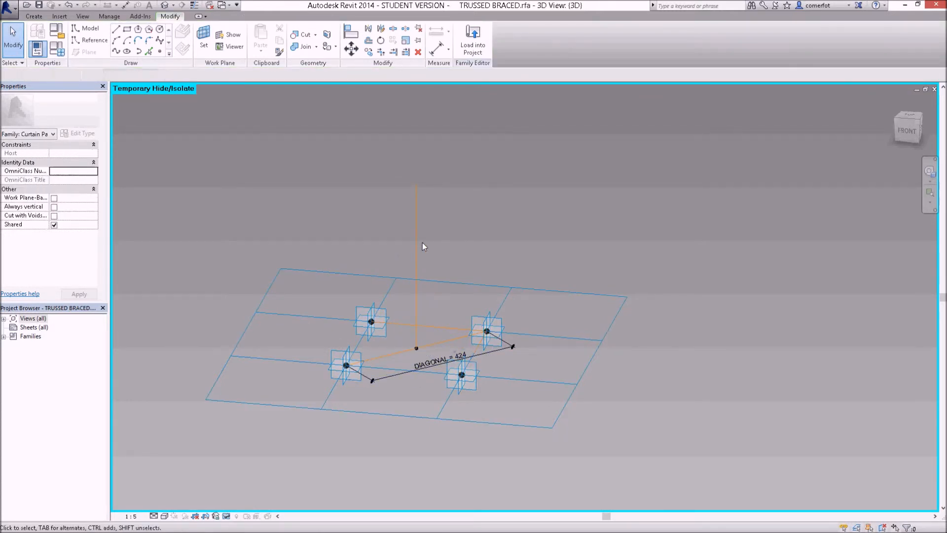
Label the vertical 450 dimension with a new instance parameter named OFFSET.
left_click(415, 246)
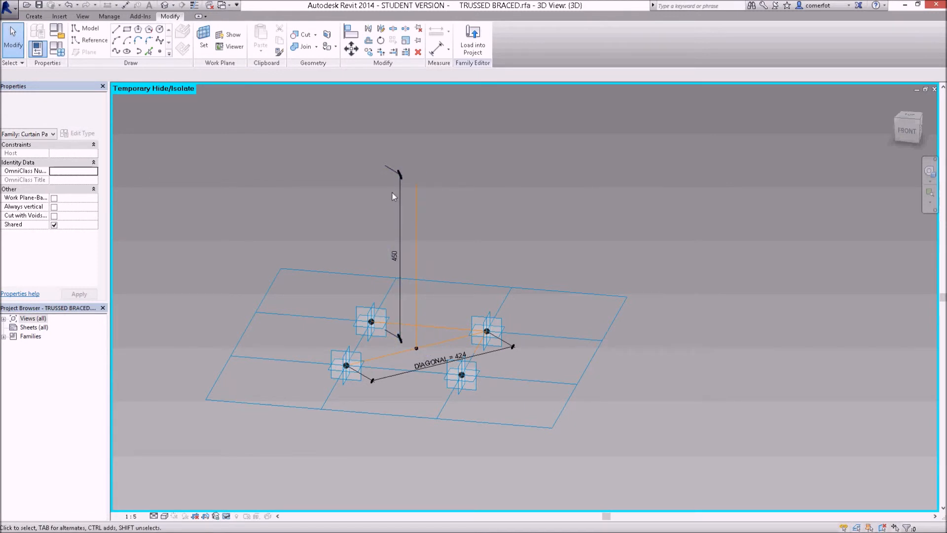
left_click(395, 254)
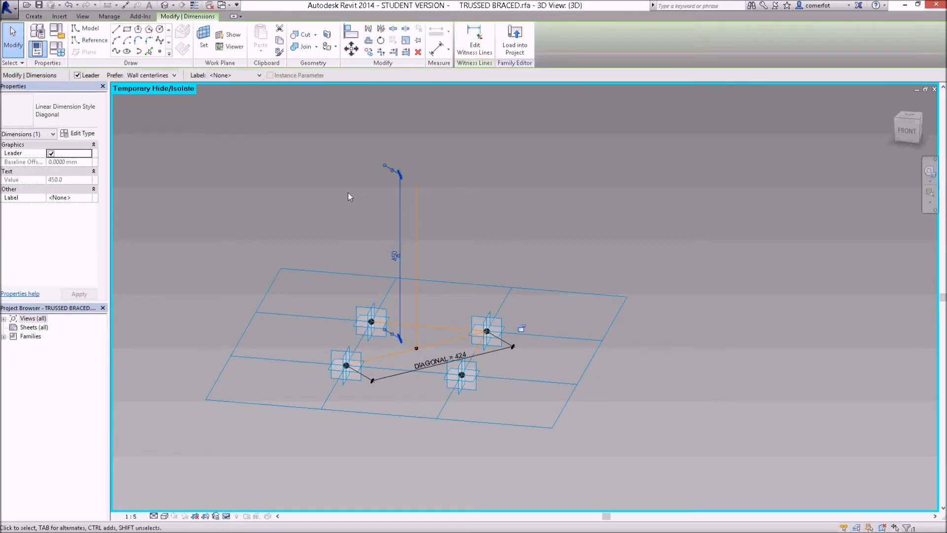
left_click(258, 75)
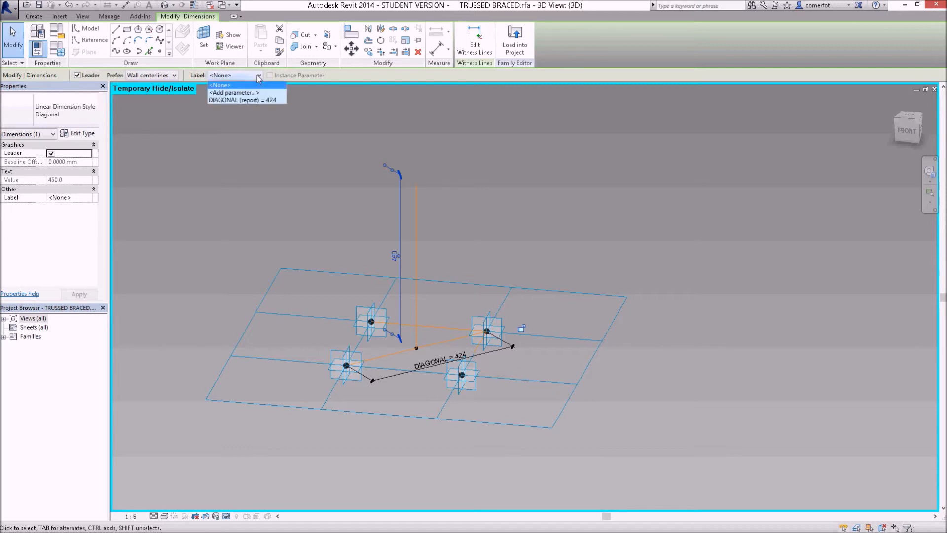
left_click(233, 92)
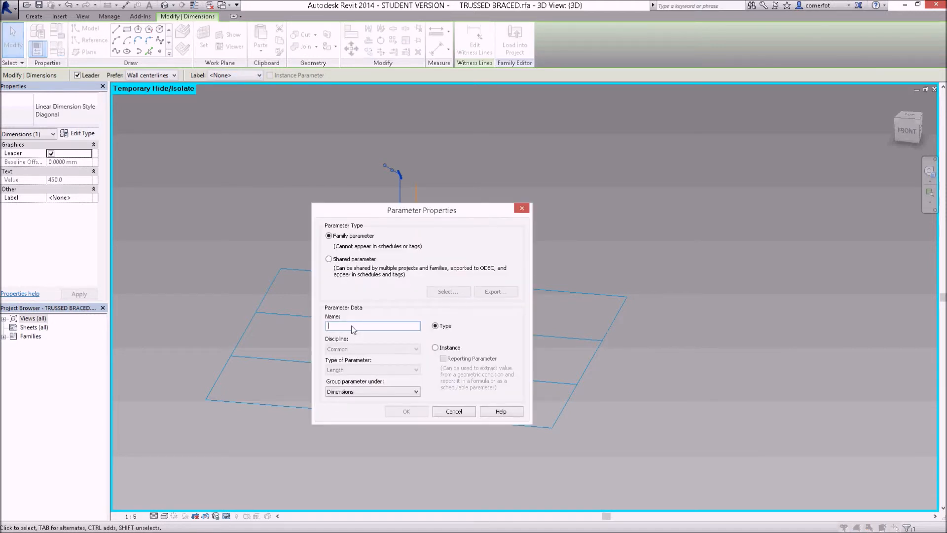
type("OFFSET")
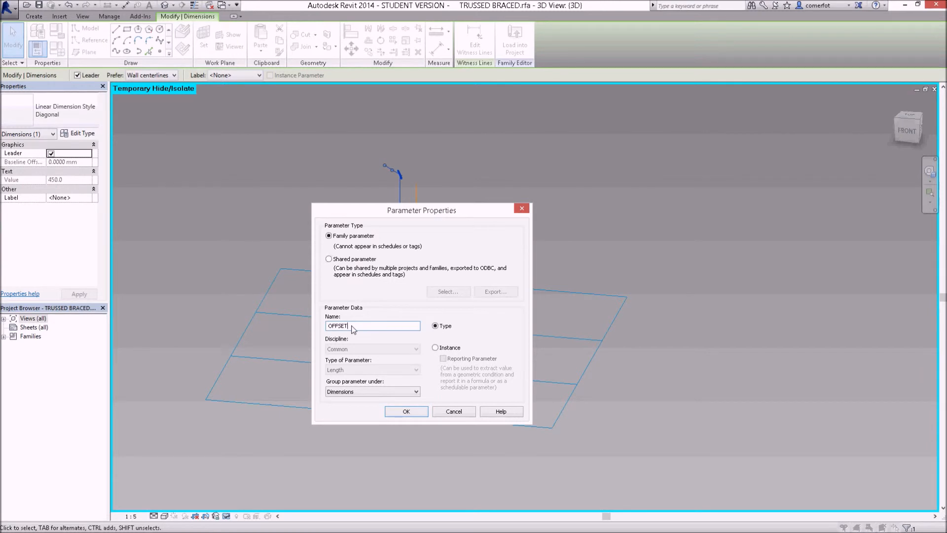
left_click(434, 347)
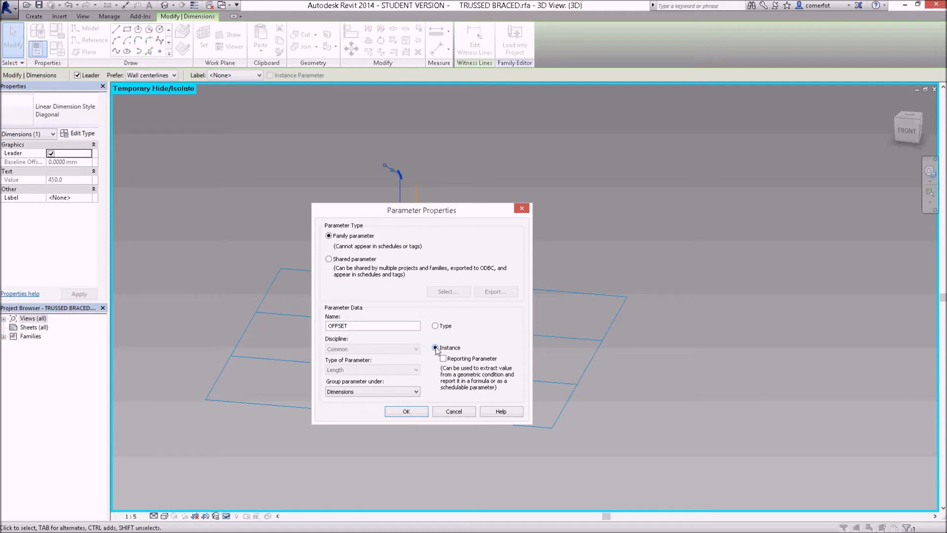
left_click(434, 347)
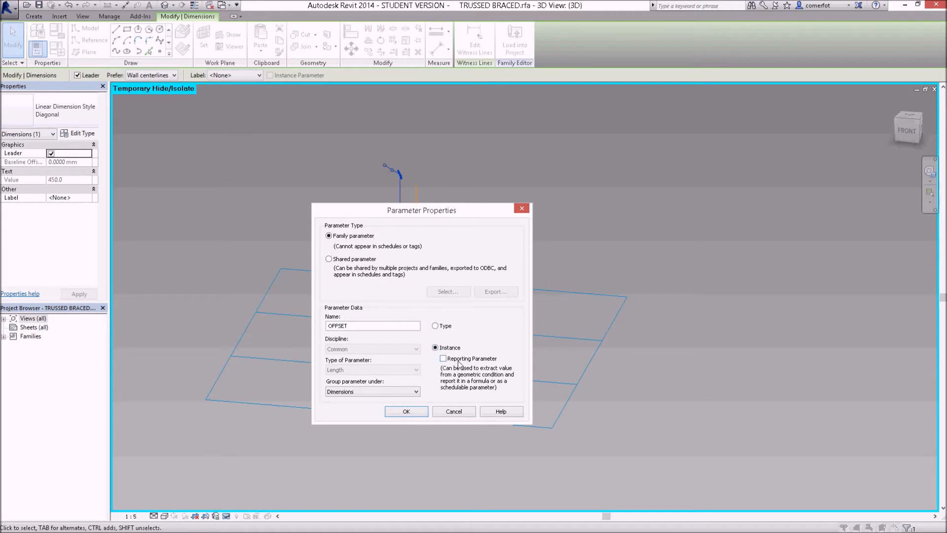
left_click(406, 412)
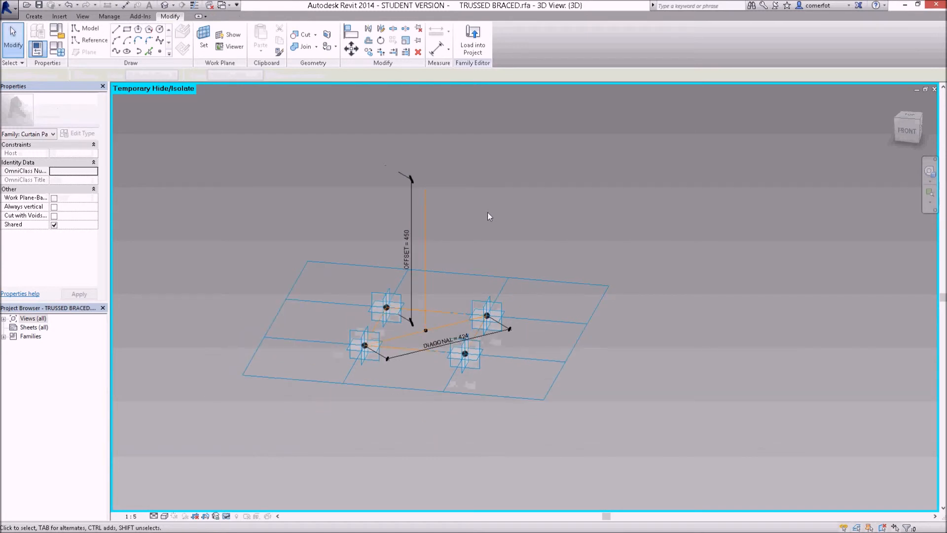
In Family Types, give OFFSET the formula DIAGONAL / 3, updating it to 141.
left_click_drag(490, 216, 500, 232)
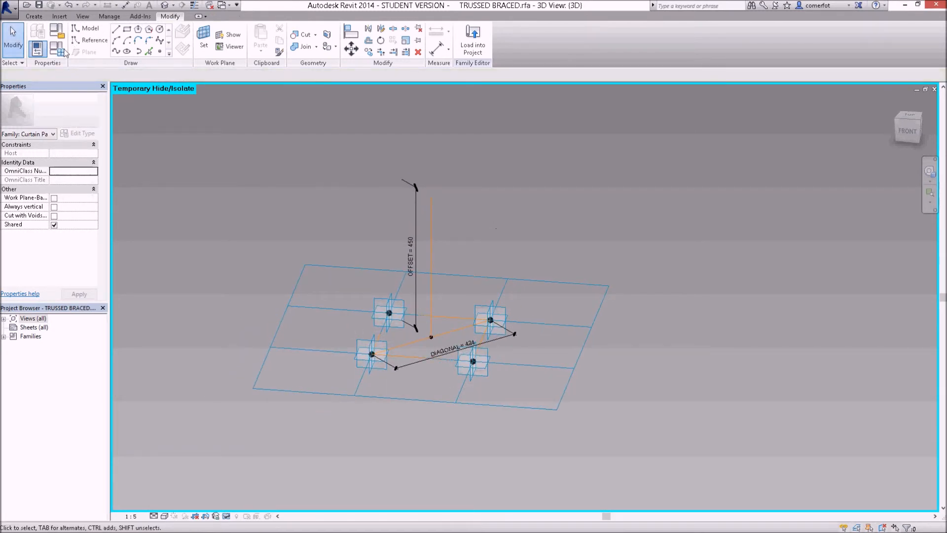
mouse_move(52, 53)
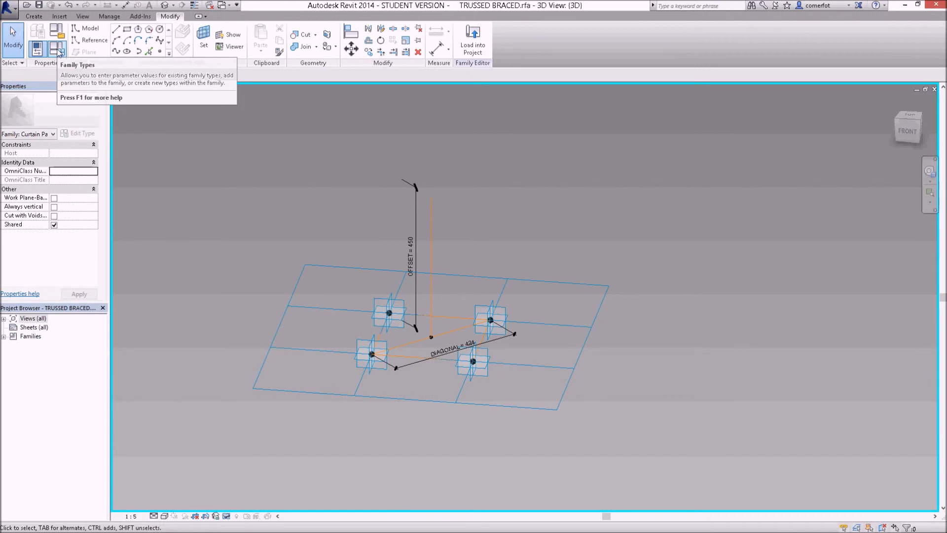
left_click(51, 50)
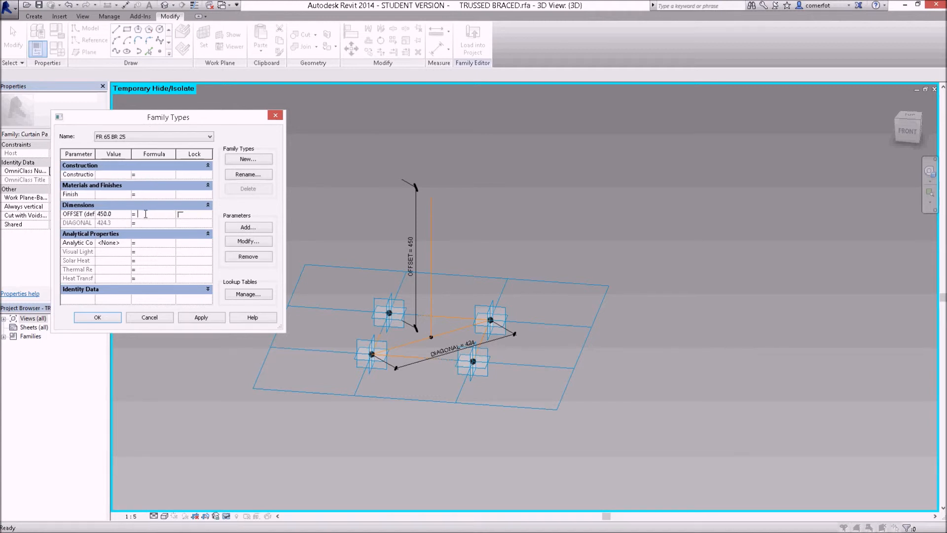
type("DIAGONAL/3")
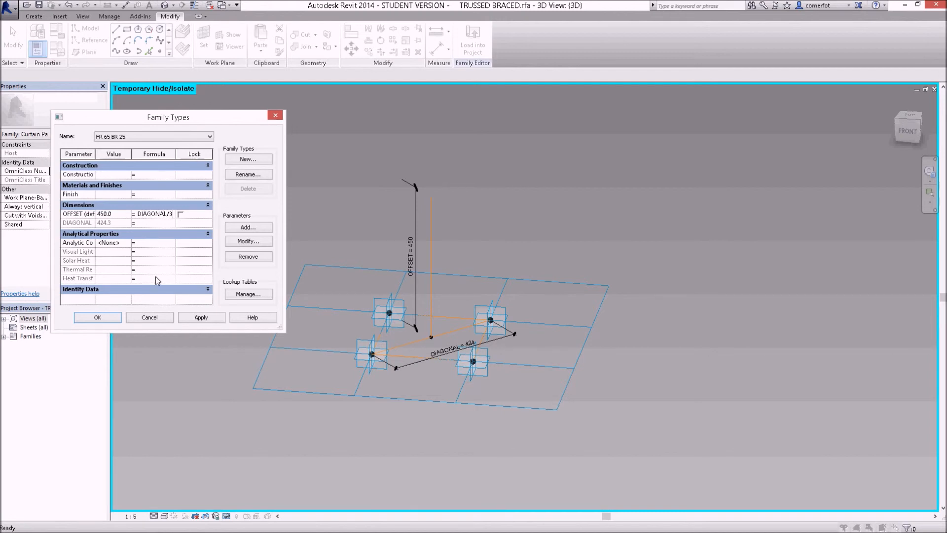
left_click(201, 317)
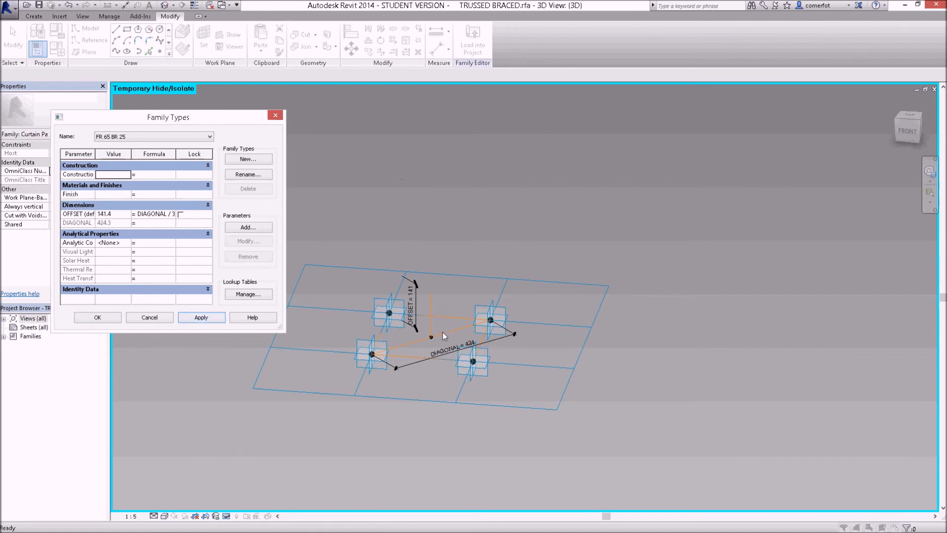
mouse_move(291, 325)
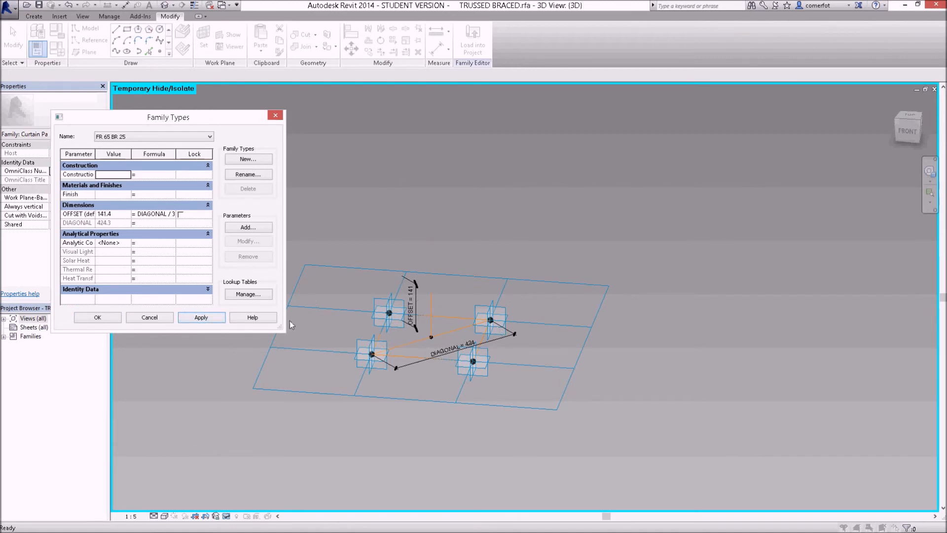
mouse_move(433, 307)
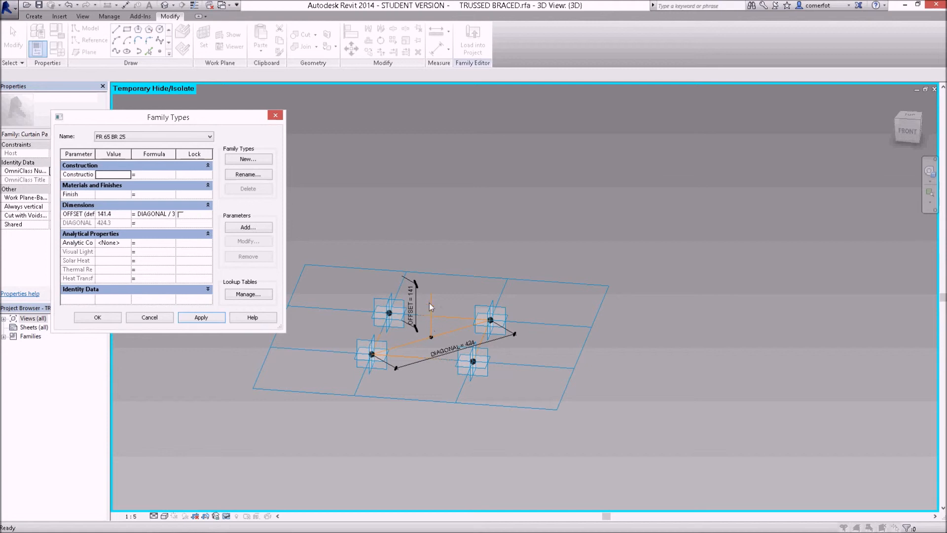
mouse_move(427, 318)
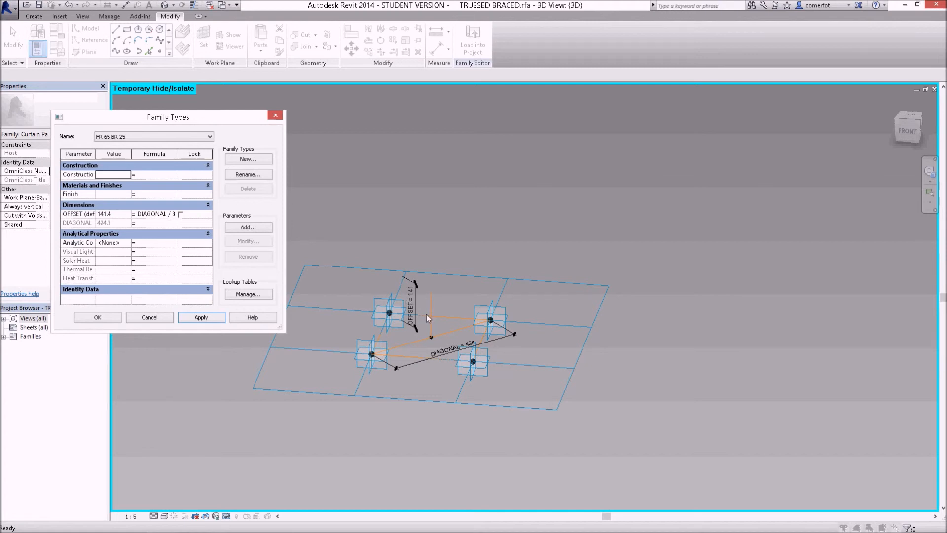
mouse_move(288, 310)
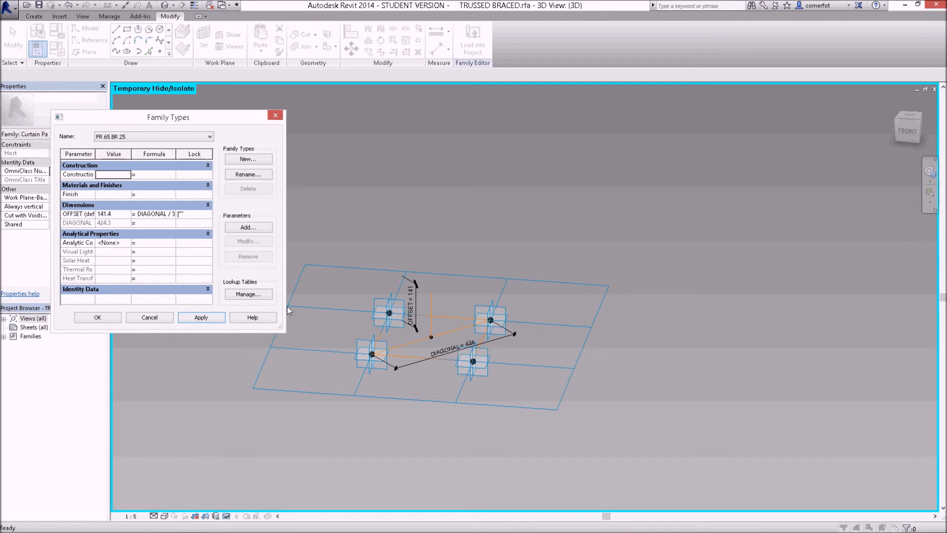
left_click(97, 317)
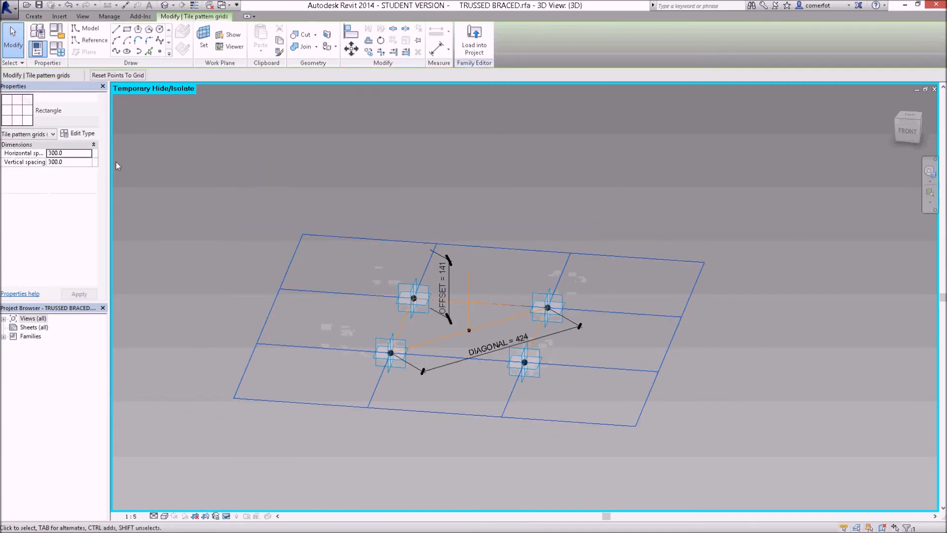
Raise both grid spacings to 600 and orbit to see DIAGONAL 849, OFFSET 283.
left_click(68, 153)
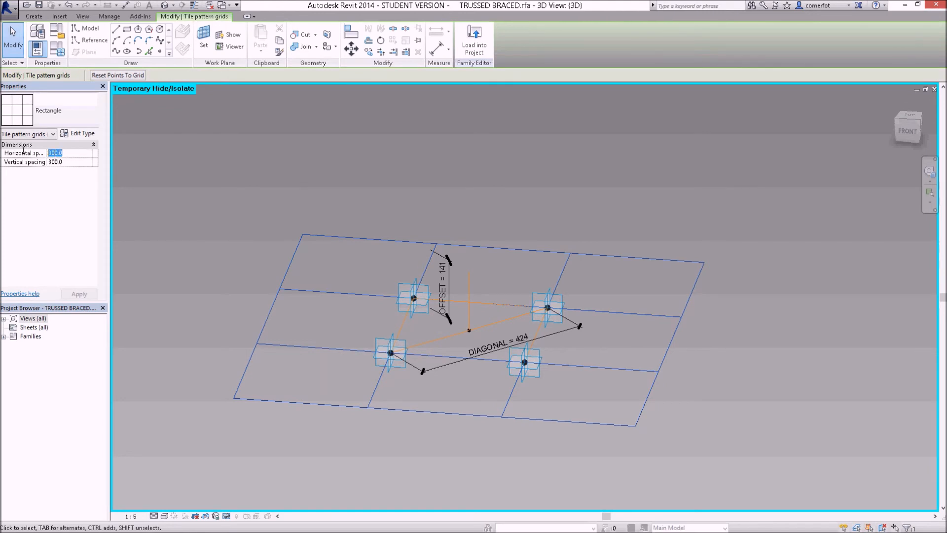
type("600")
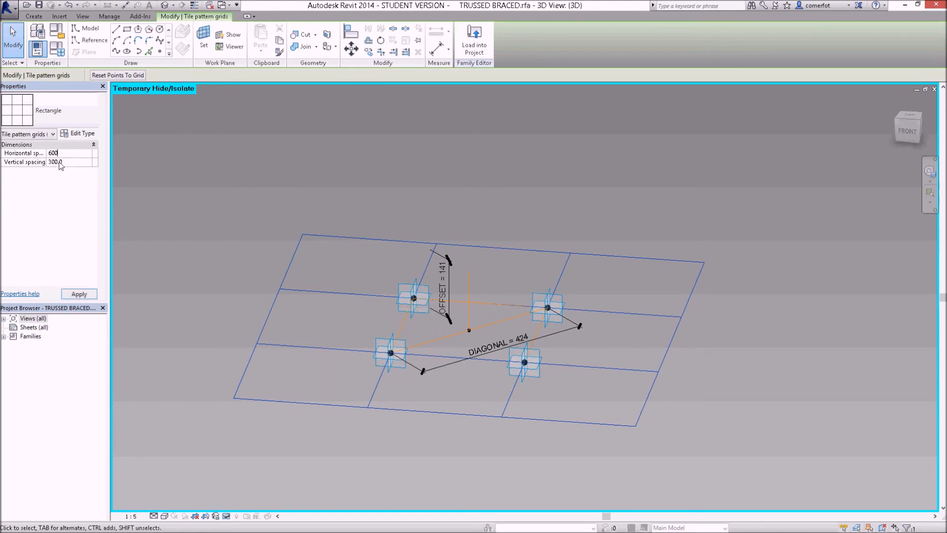
left_click(79, 294)
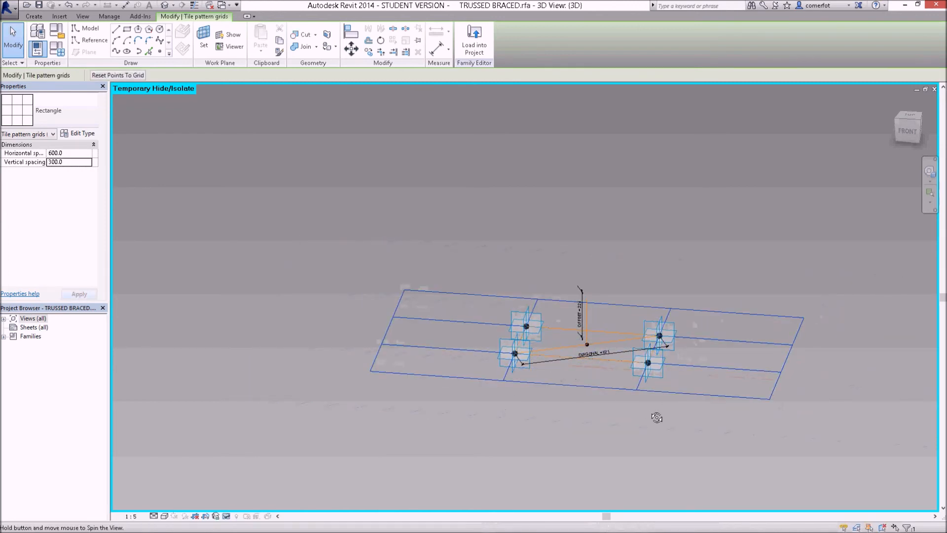
left_click_drag(656, 417, 592, 363)
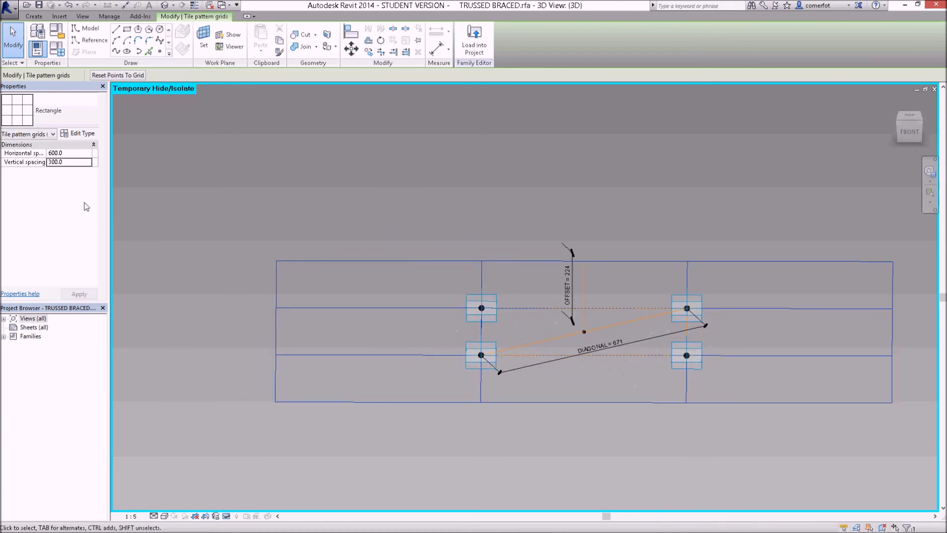
left_click(67, 162)
type("600")
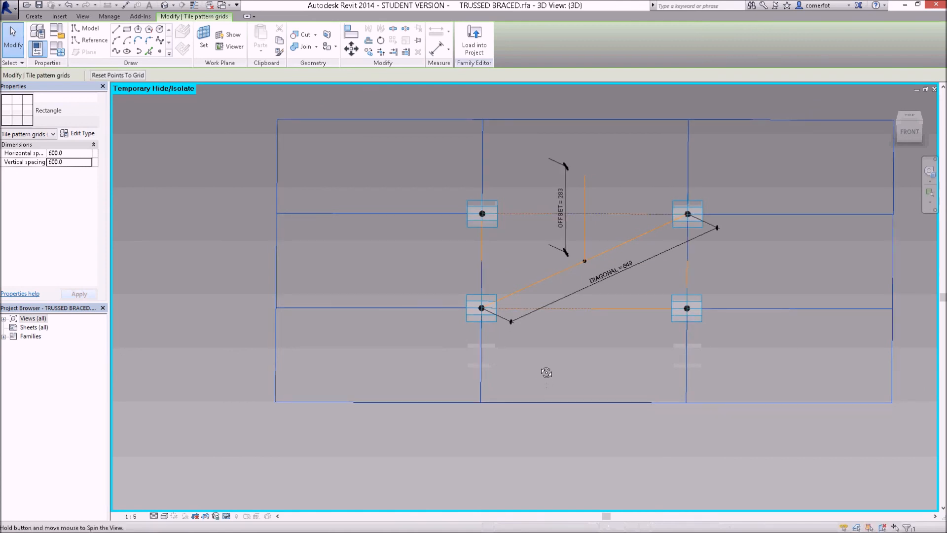
left_click_drag(547, 373, 546, 352)
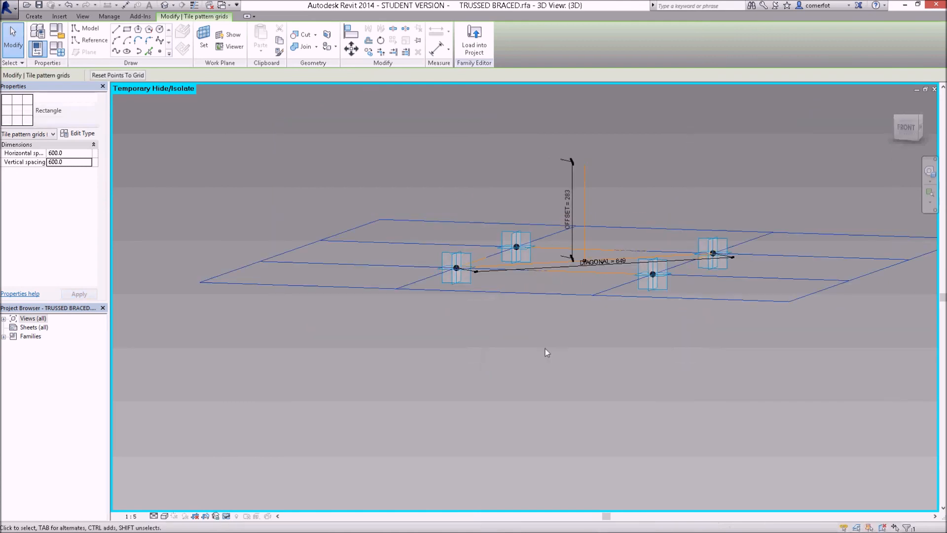